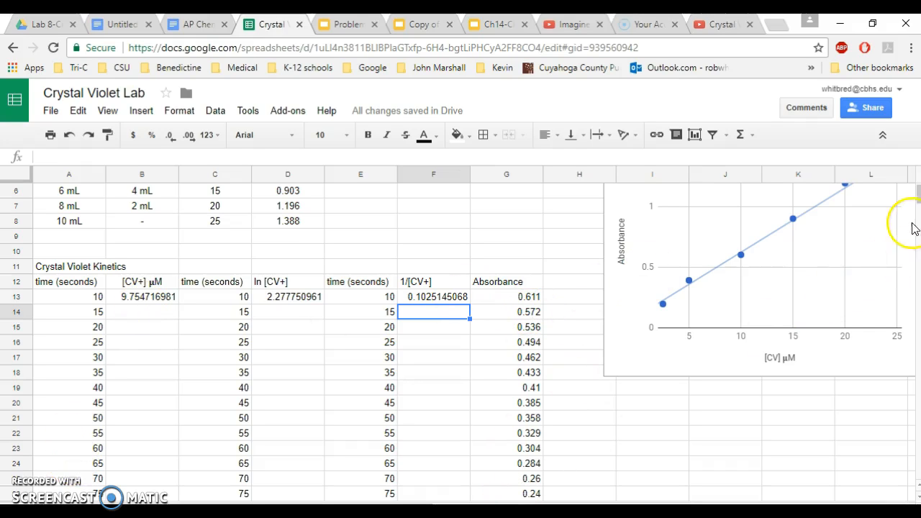
# Type 'y = mx+b' in E3 and 'x= y-b/m' in E4 beside the standard curve
pyautogui.scroll(-3)
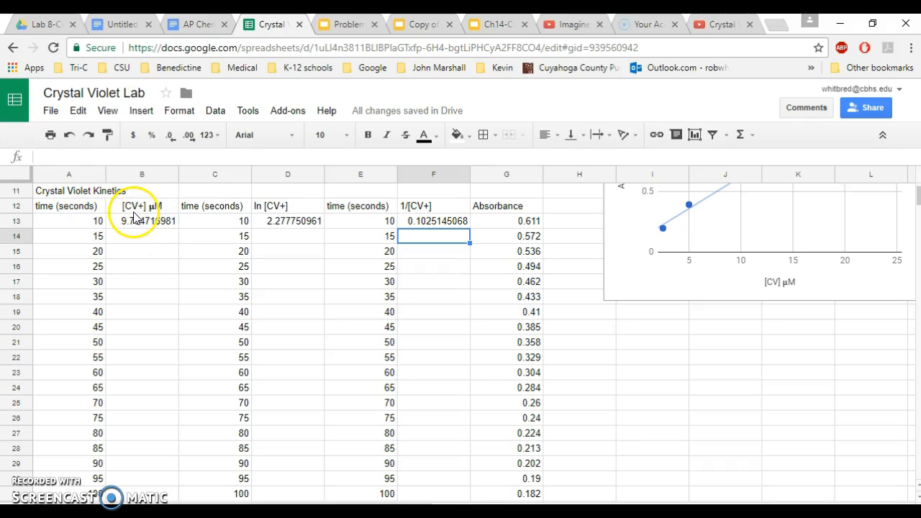
pyautogui.moveTo(169, 213)
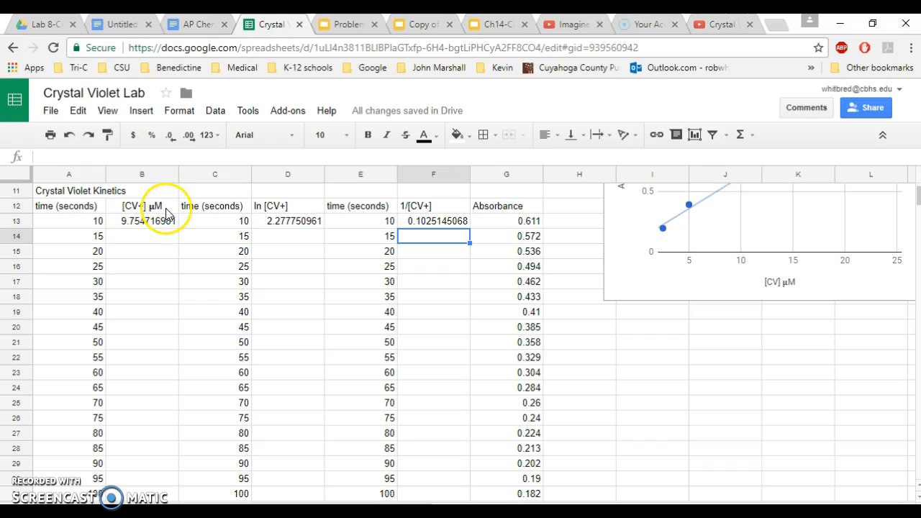
pyautogui.moveTo(405, 206)
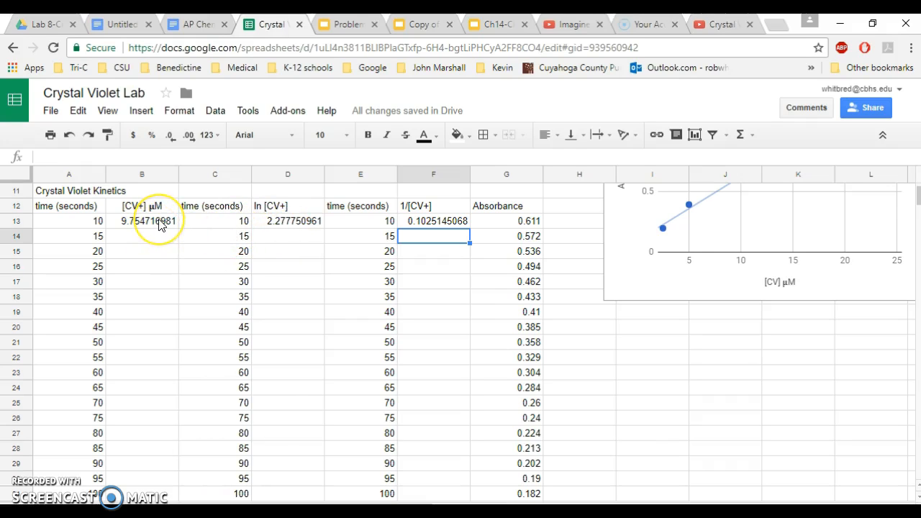
pyautogui.moveTo(133, 219)
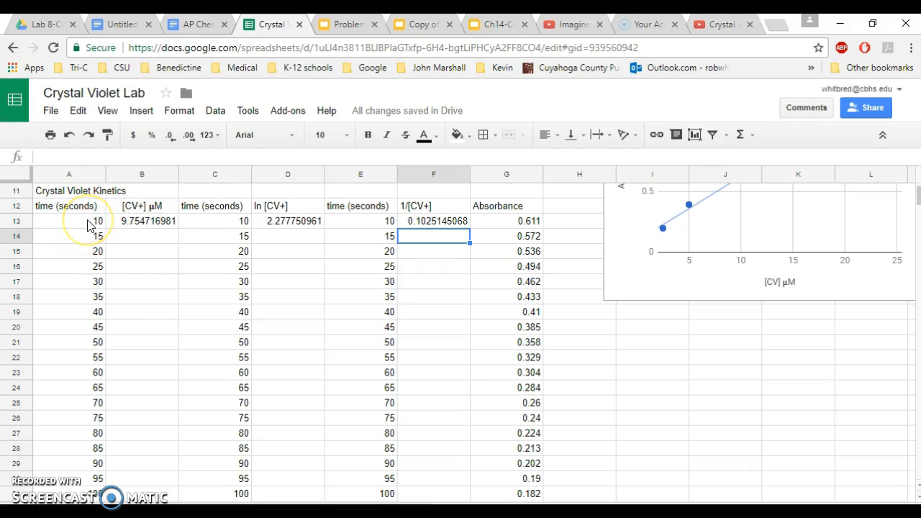
pyautogui.moveTo(223, 484)
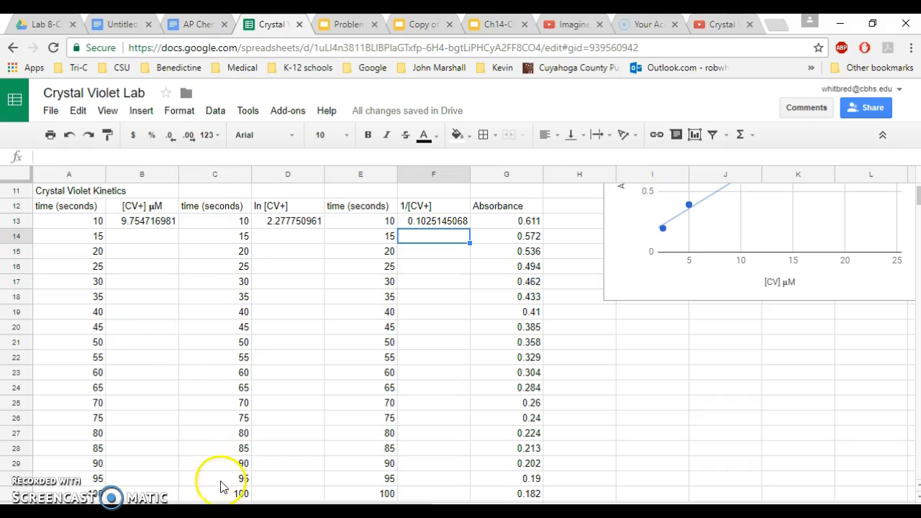
pyautogui.moveTo(442, 288)
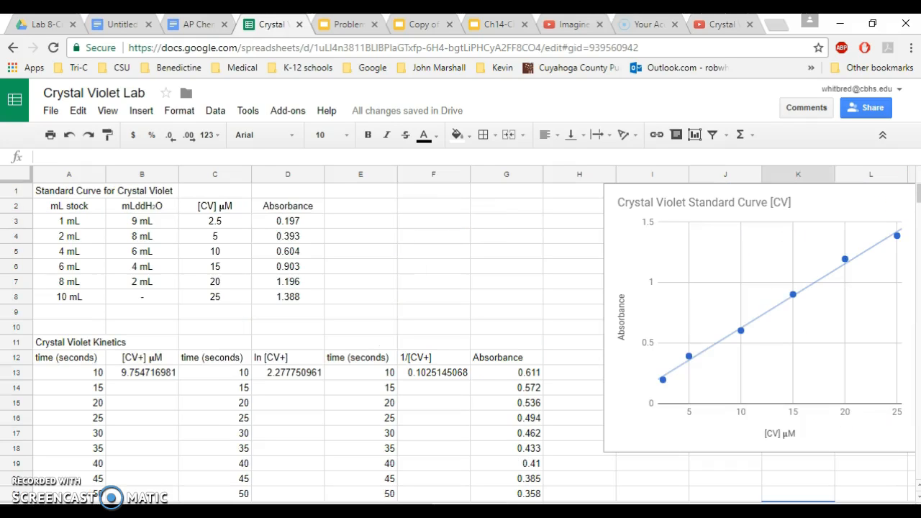
pyautogui.click(730, 216)
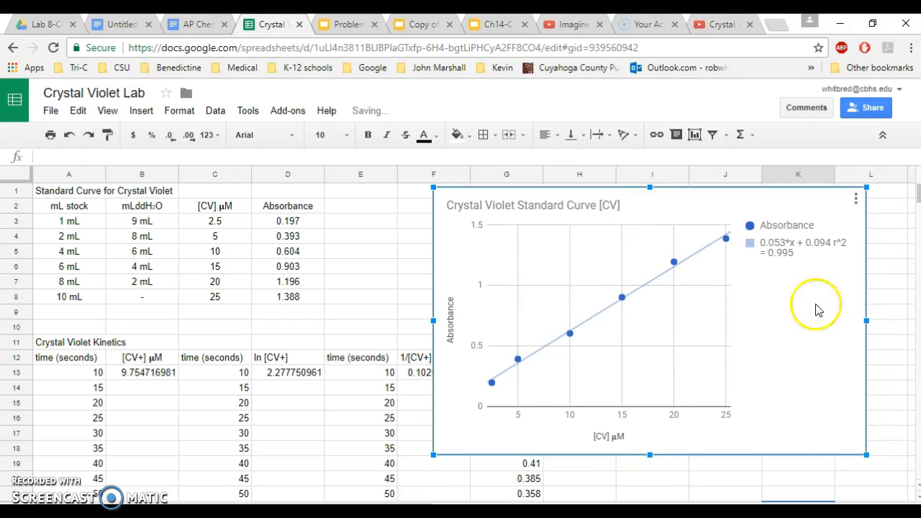
pyautogui.moveTo(788, 259)
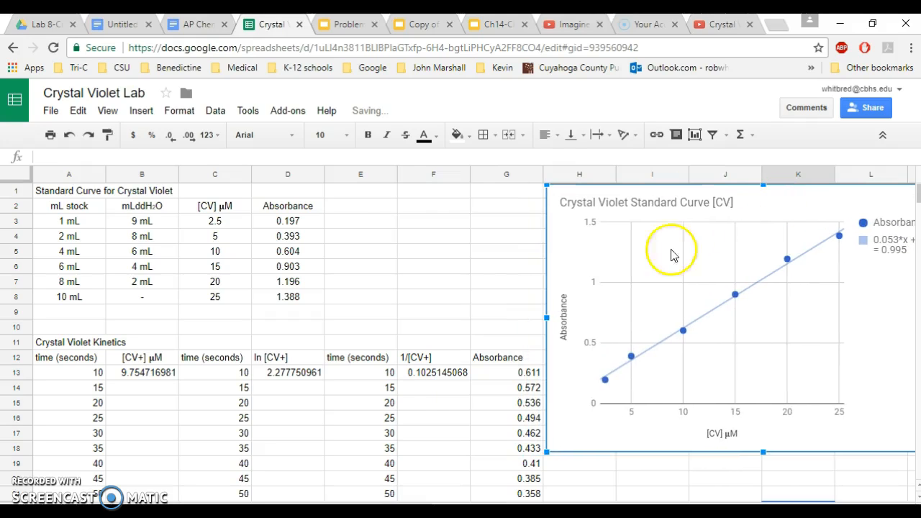
pyautogui.click(360, 221)
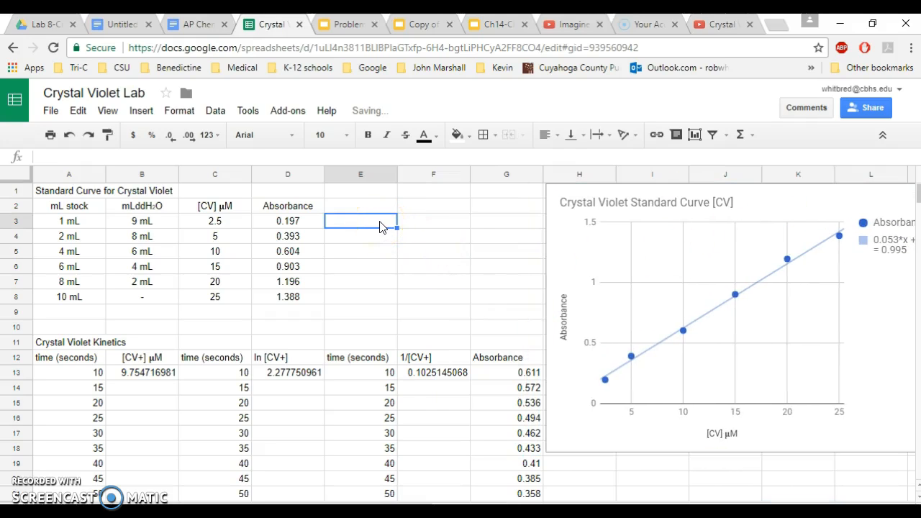
pyautogui.write('y = m')
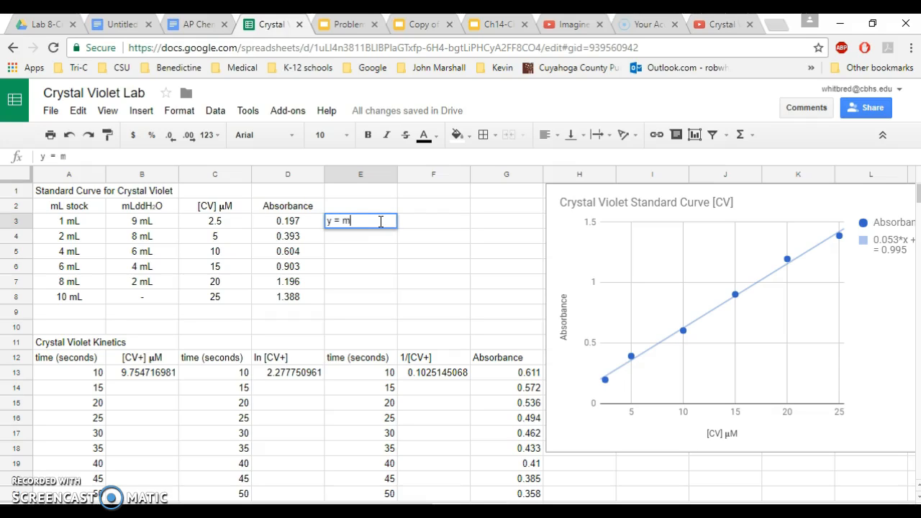
pyautogui.write('x+b')
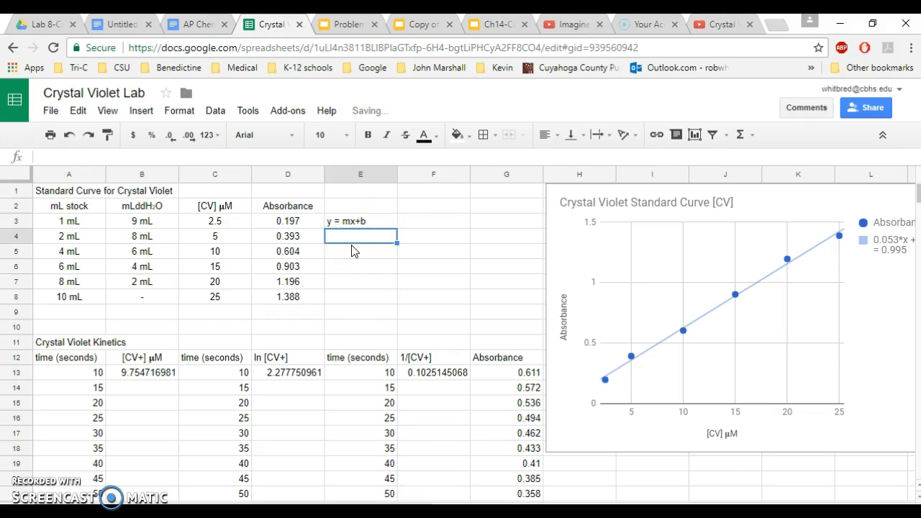
pyautogui.write('x= y')
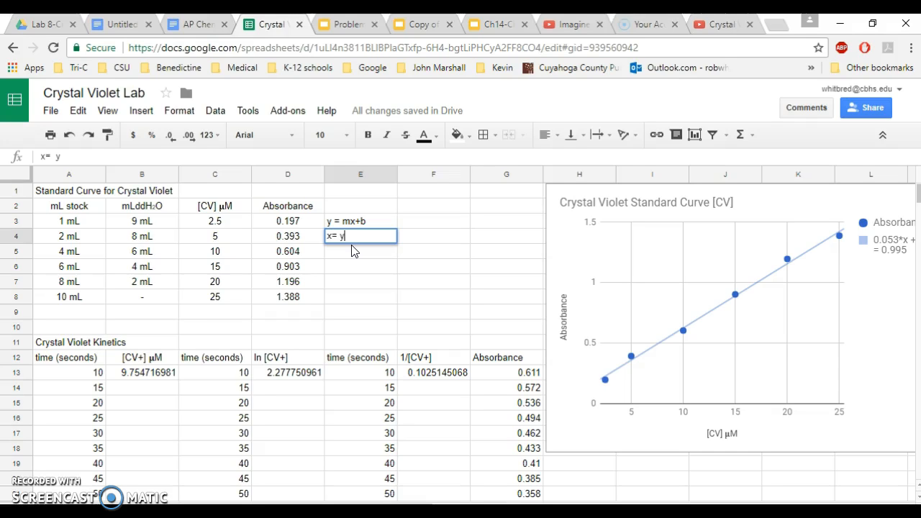
pyautogui.write('-b/')
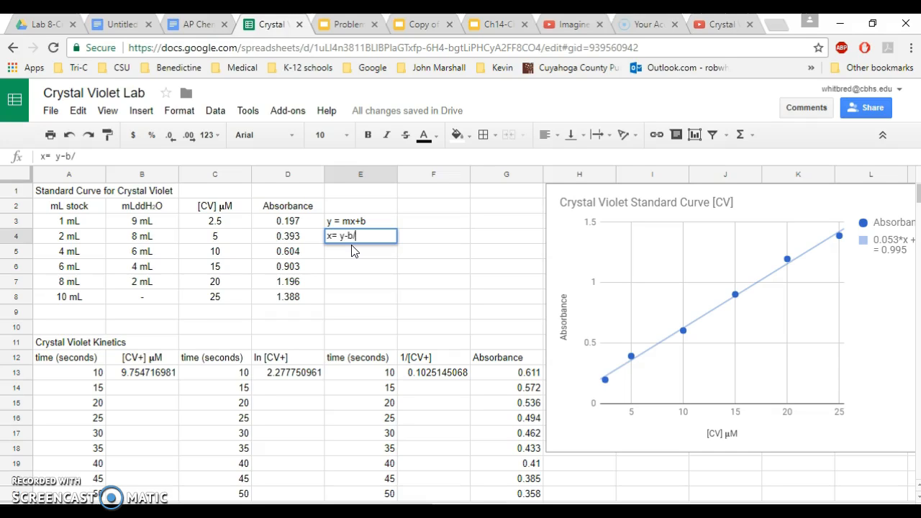
pyautogui.write('m')
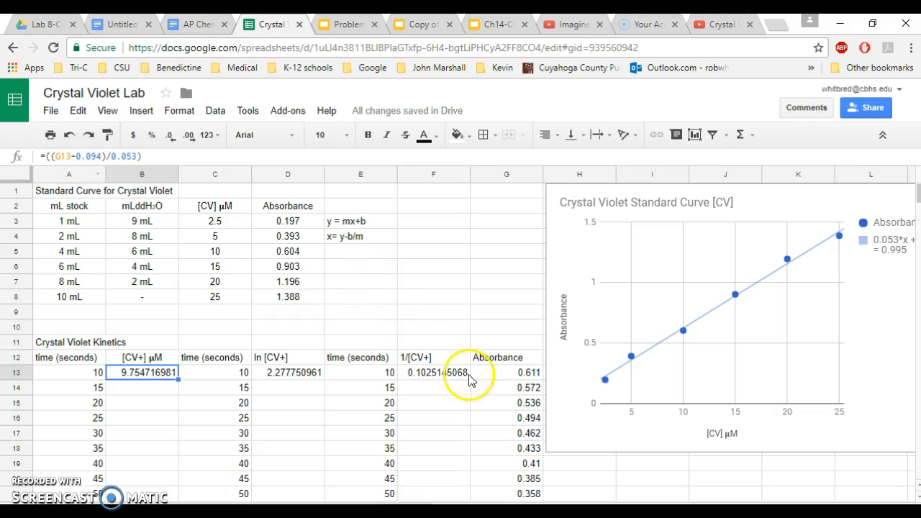
pyautogui.moveTo(518, 392)
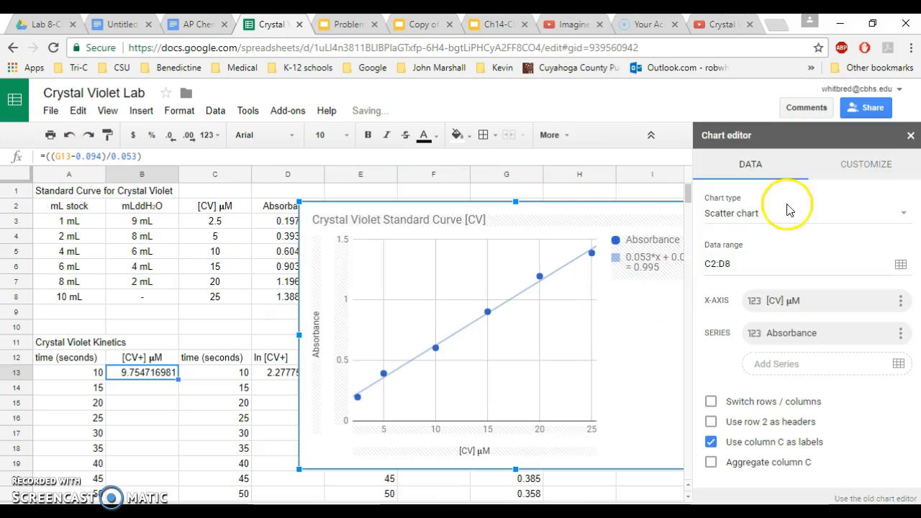
# Close the Chart editor panel
pyautogui.click(910, 136)
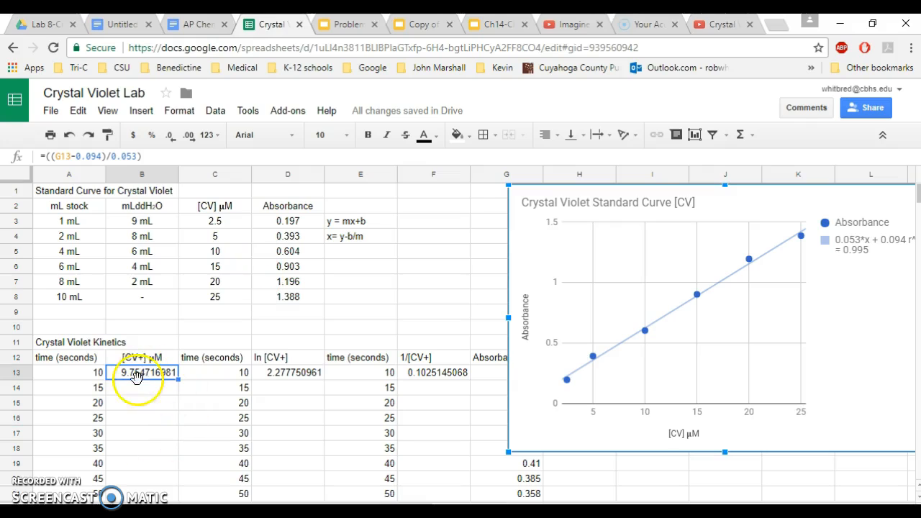
pyautogui.moveTo(155, 400)
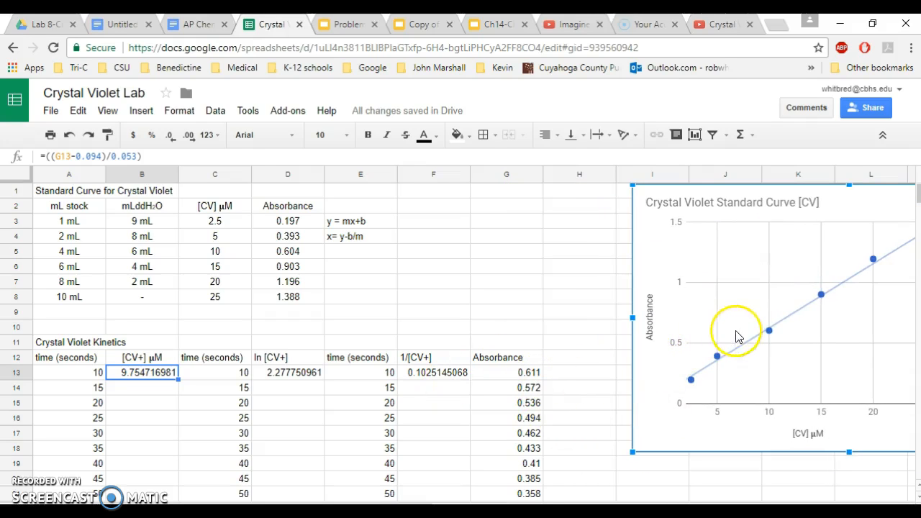
pyautogui.moveTo(763, 339)
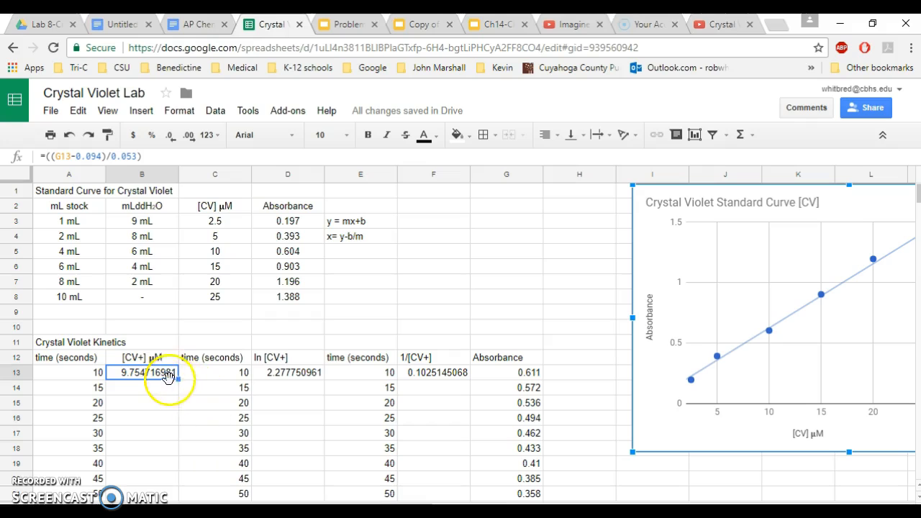
# Copy the B13 [CV+] formula down column B through row 31 (100 seconds)
pyautogui.click(434, 221)
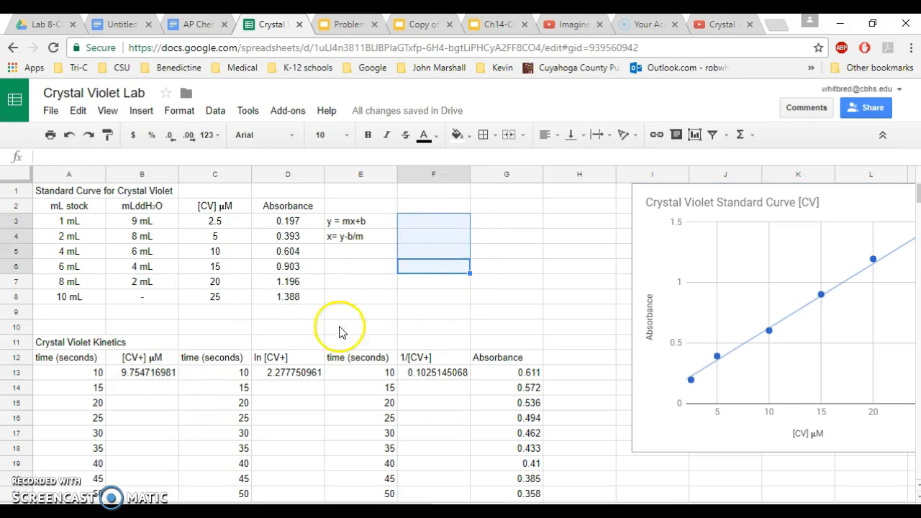
pyautogui.click(141, 372)
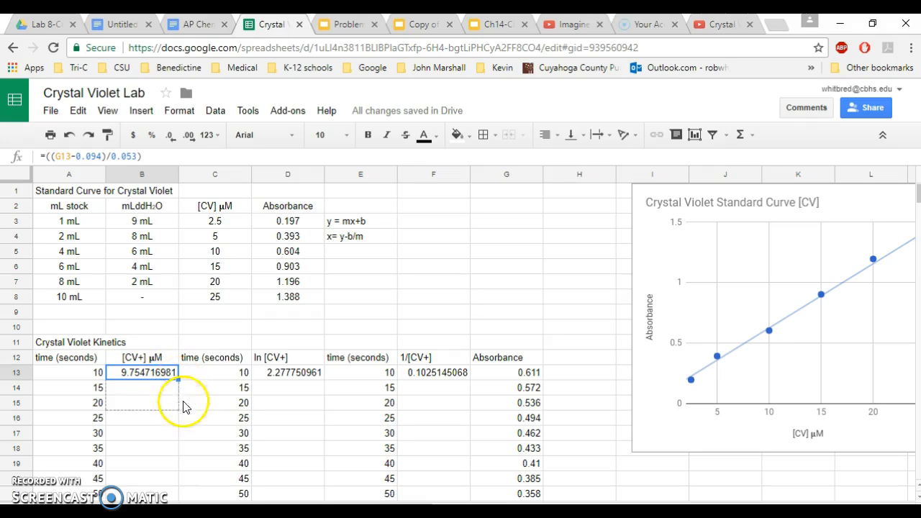
pyautogui.scroll(-3)
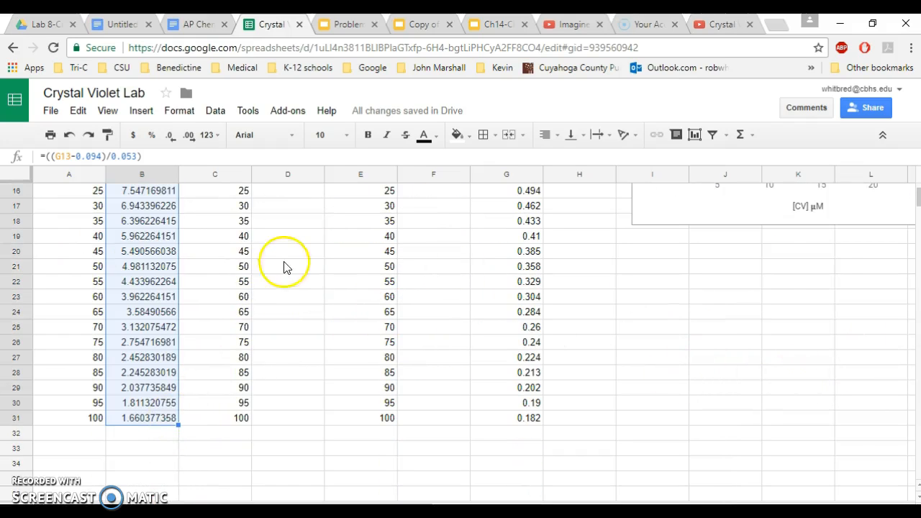
pyautogui.click(288, 267)
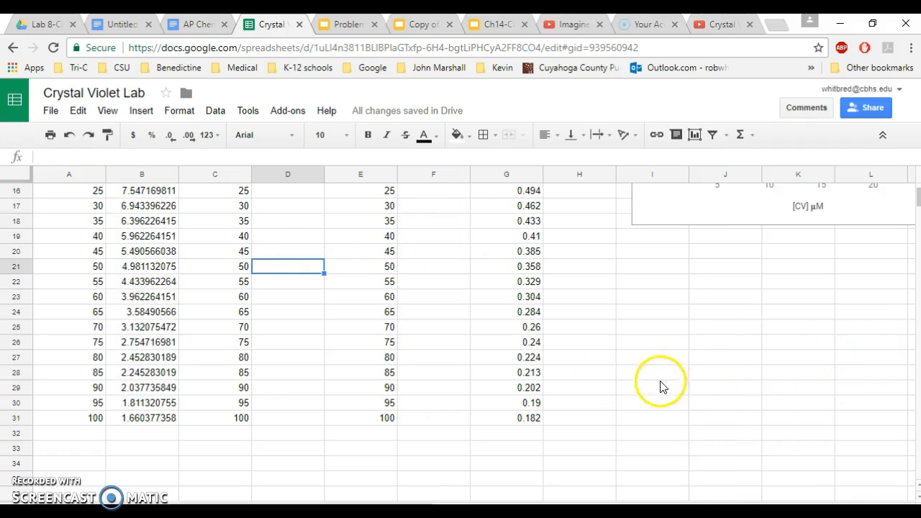
pyautogui.click(288, 252)
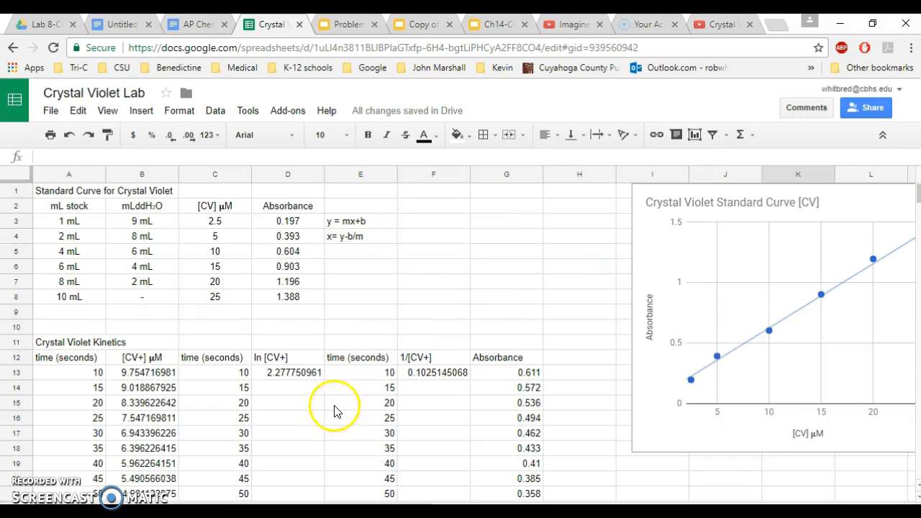
# Copy the D13 natural-log formula down column D for every time point
pyautogui.click(288, 372)
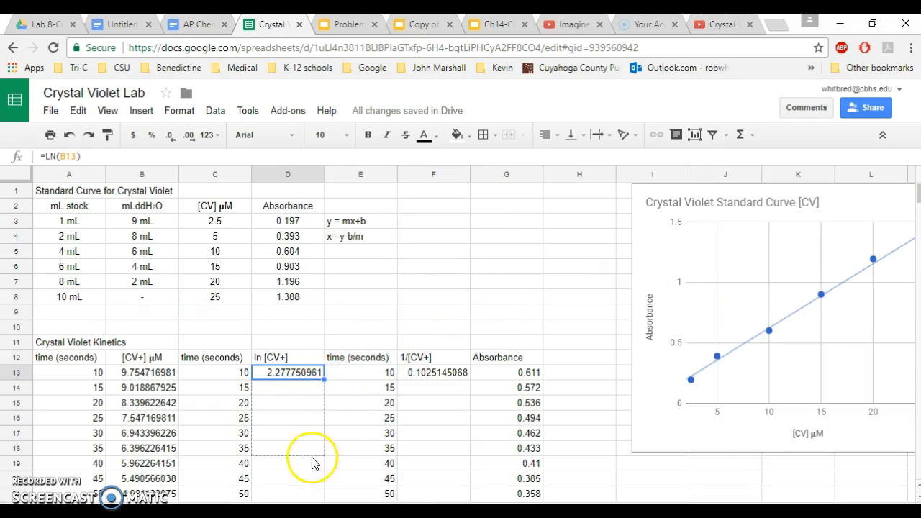
pyautogui.scroll(-3)
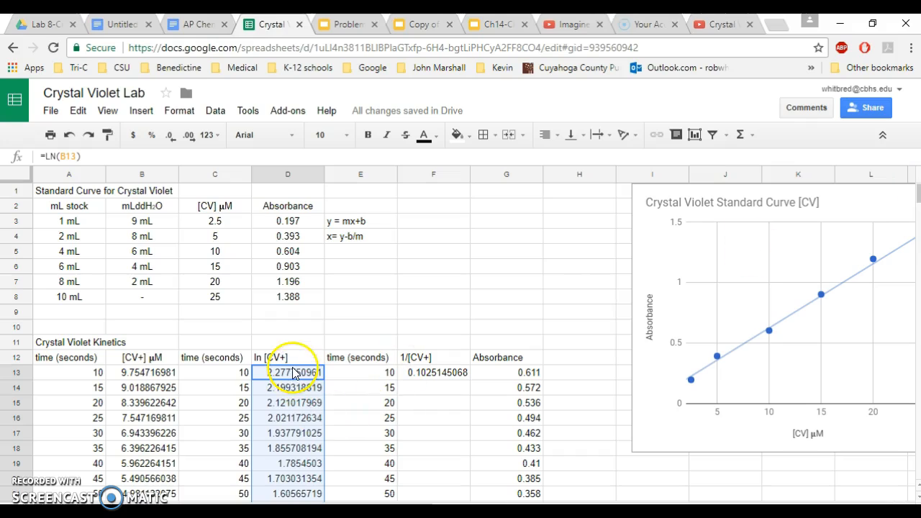
pyautogui.click(288, 372)
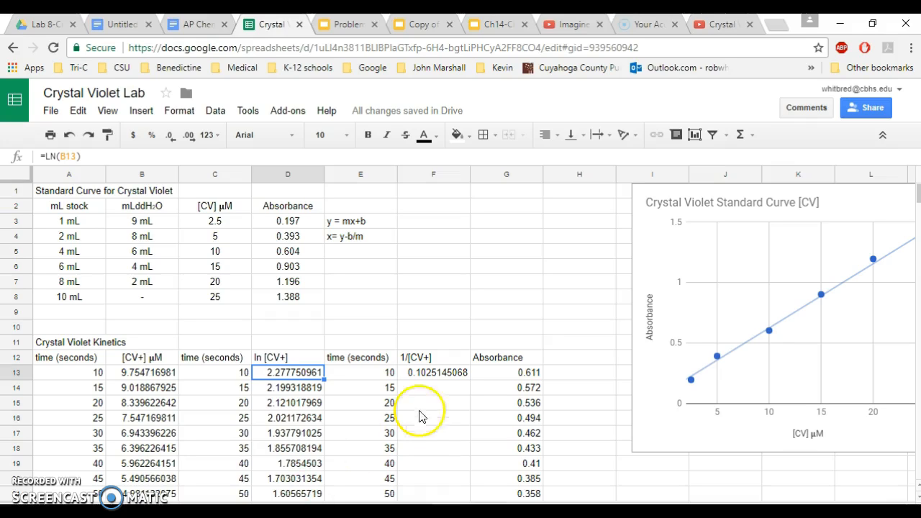
# Copy the F13 reciprocal formula down column F for every time point
pyautogui.click(433, 372)
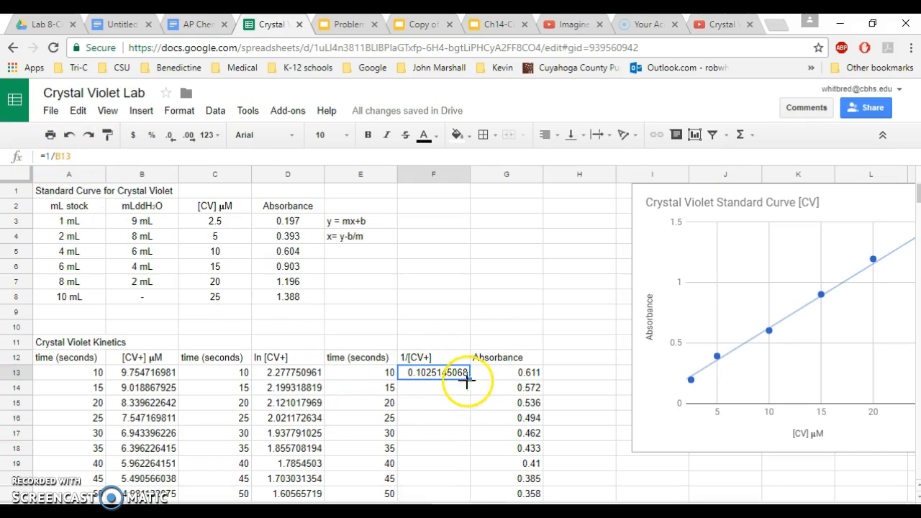
pyautogui.scroll(-3)
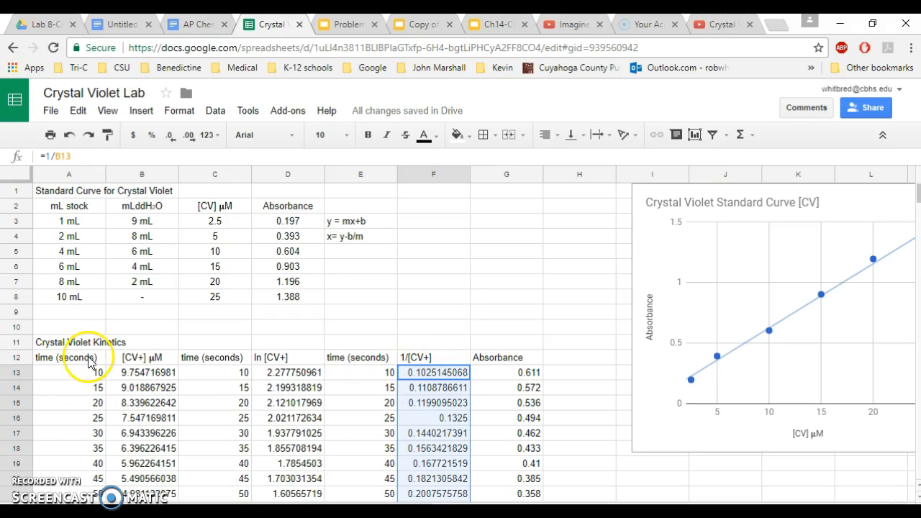
pyautogui.moveTo(914, 207)
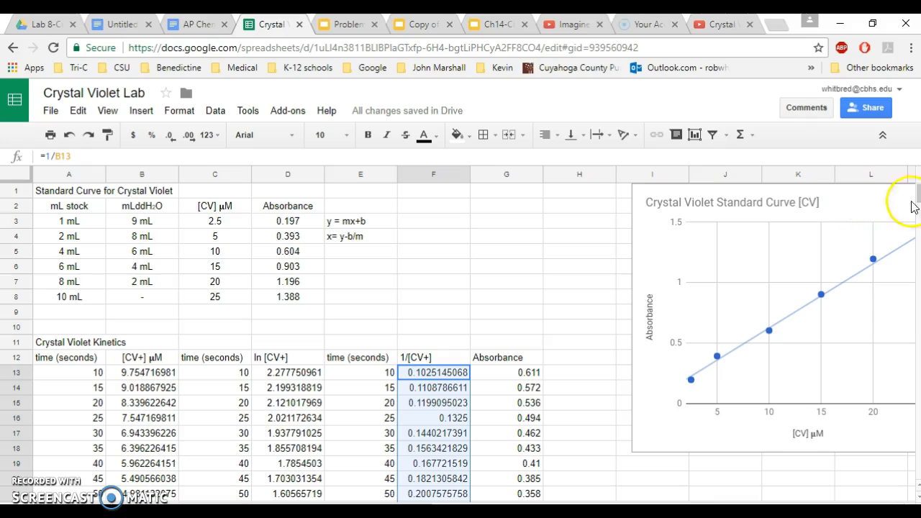
pyautogui.moveTo(58, 362)
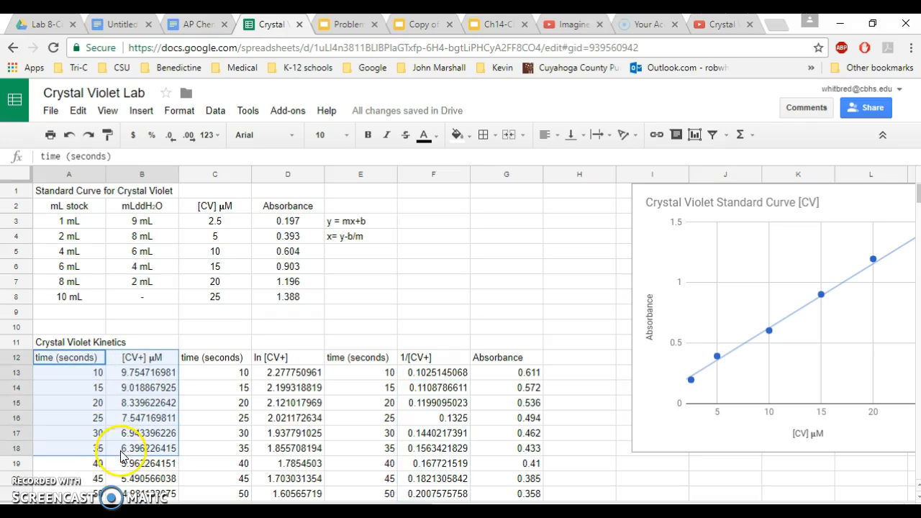
# Extend the selection over time and [CV+] µM values, A12:B31
pyautogui.scroll(-3)
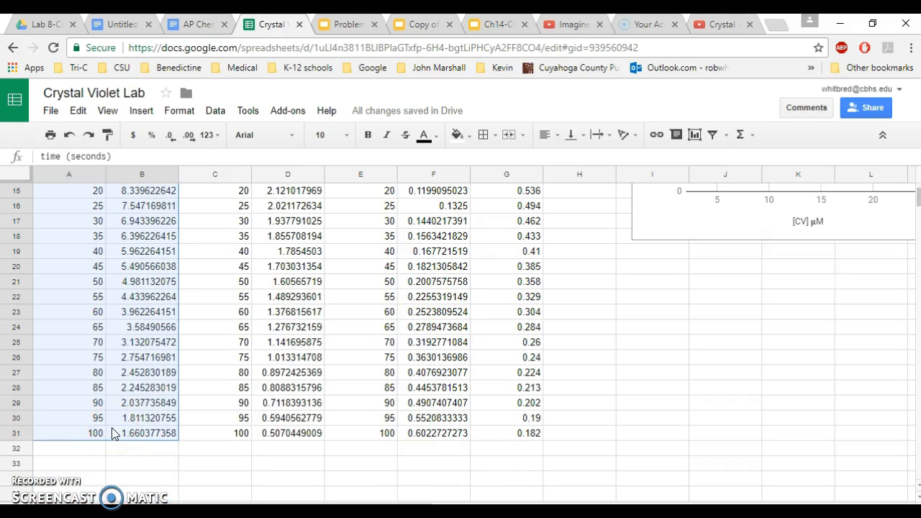
pyautogui.click(141, 432)
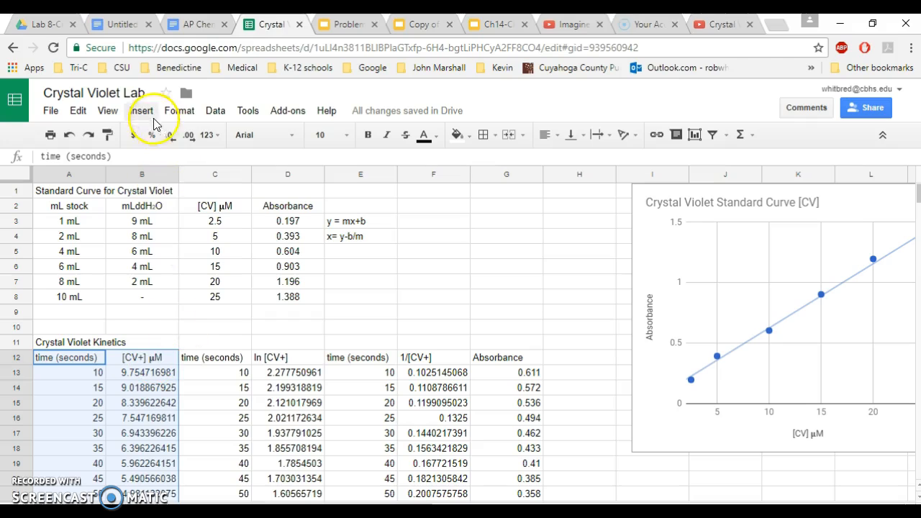
# Insert a chart from the selected data and set its type to Scatter chart
pyautogui.click(141, 110)
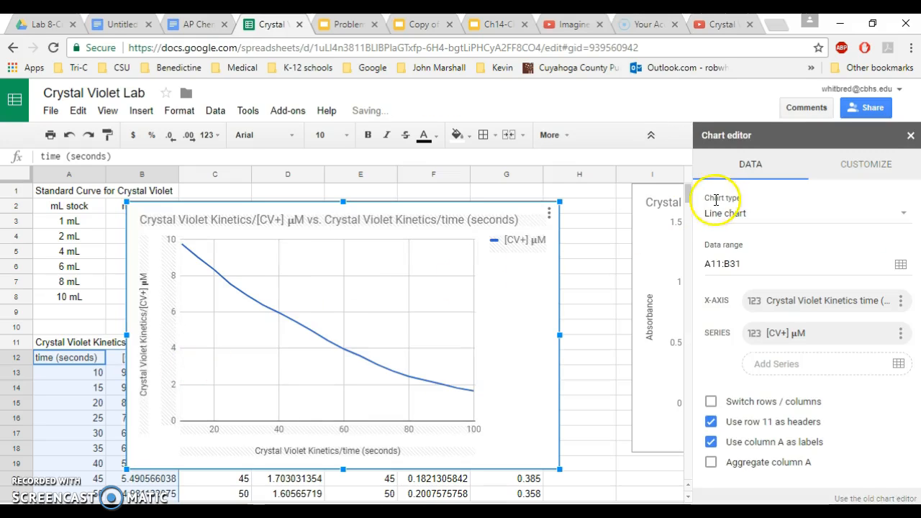
pyautogui.click(906, 213)
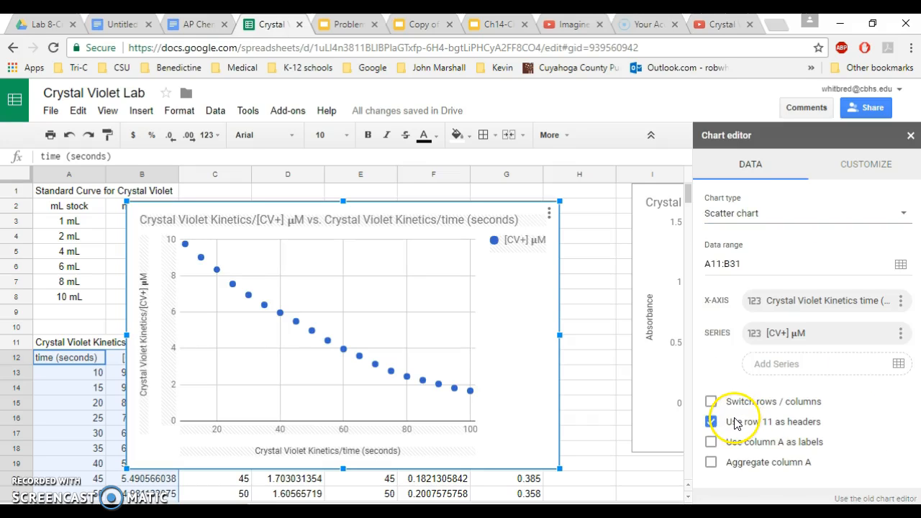
pyautogui.click(711, 422)
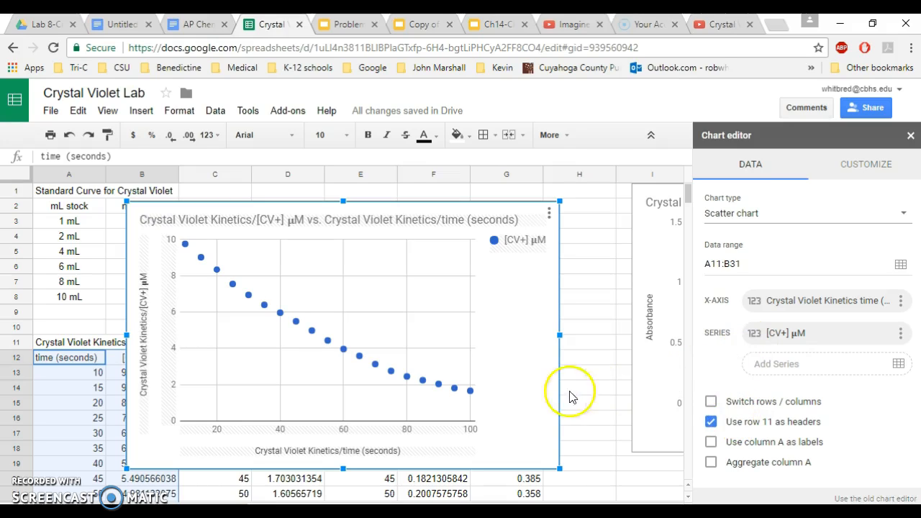
pyautogui.moveTo(511, 378)
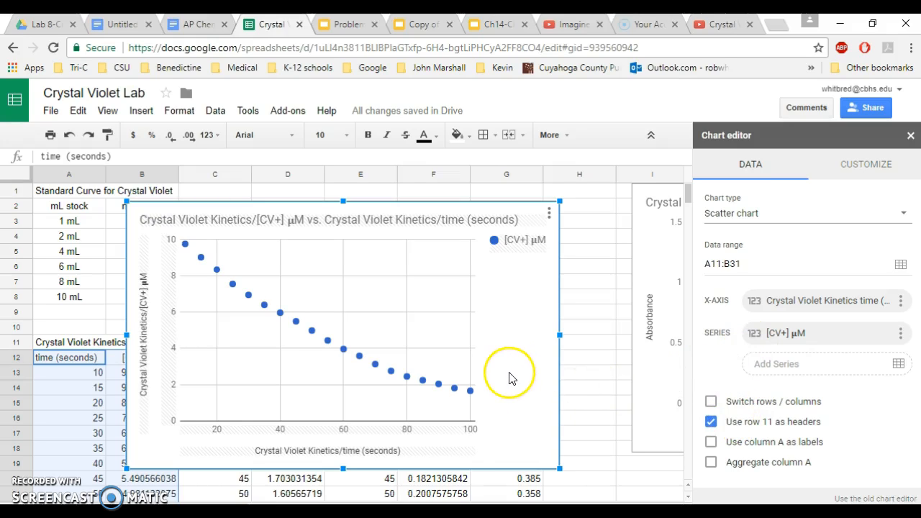
pyautogui.moveTo(481, 268)
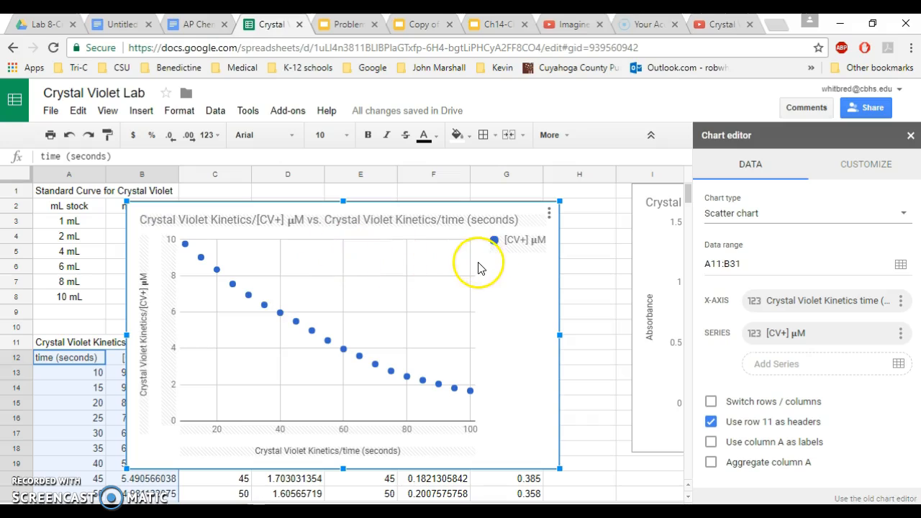
pyautogui.moveTo(521, 275)
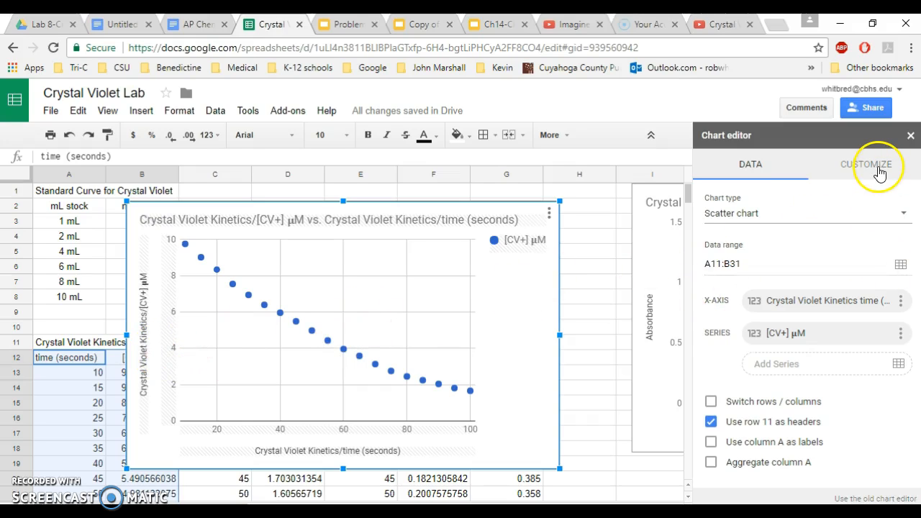
# Rewrite the horizontal axis title text under Customize > Chart & axis titles
pyautogui.click(866, 164)
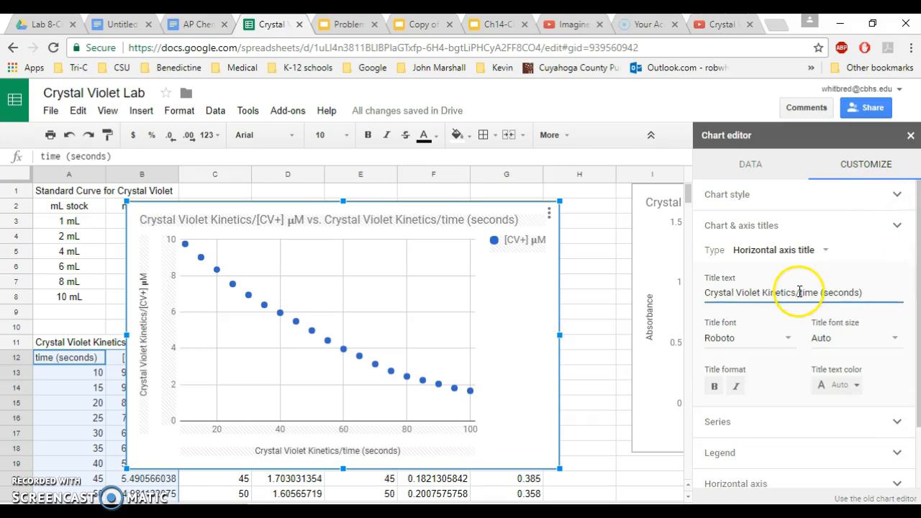
pyautogui.doubleClick(828, 292)
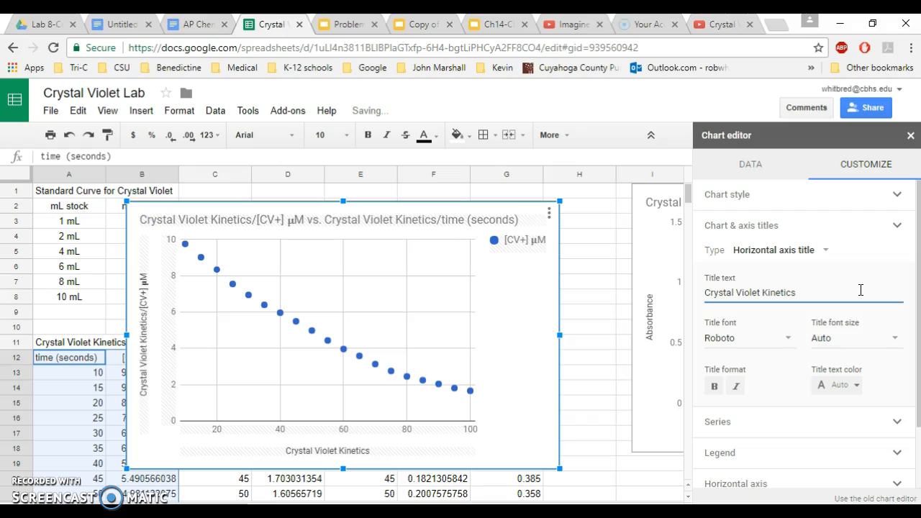
pyautogui.write('([')
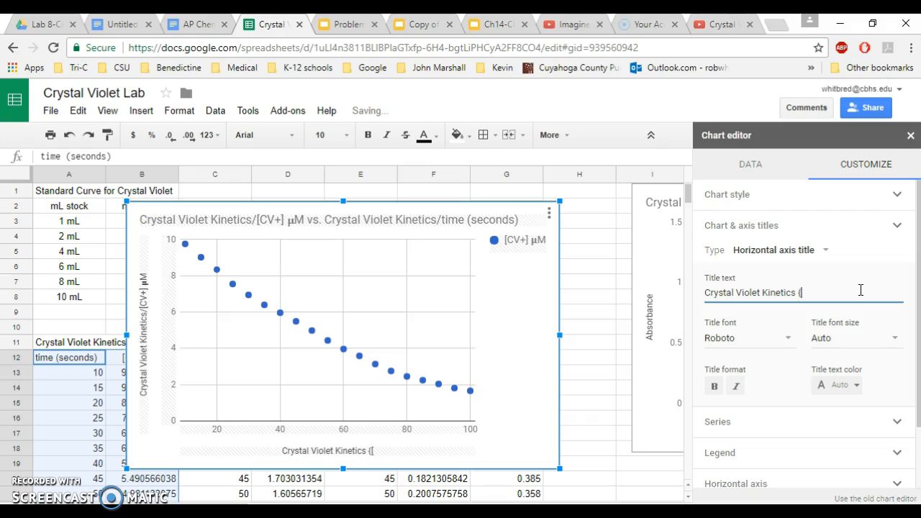
pyautogui.press('backspace')
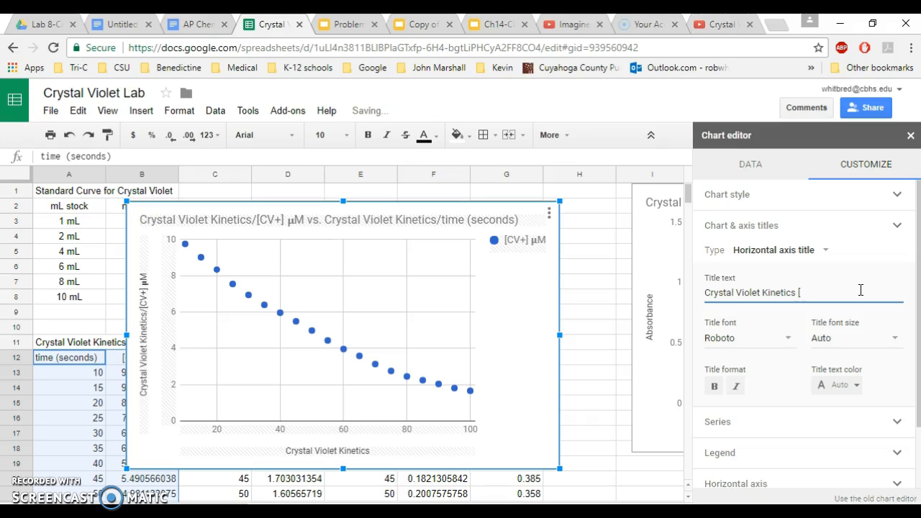
pyautogui.write('CV')
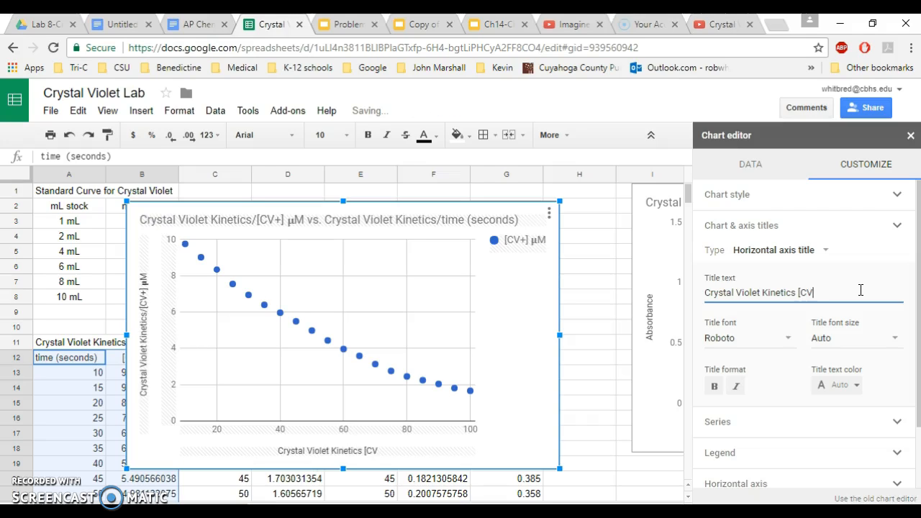
pyautogui.write('+]')
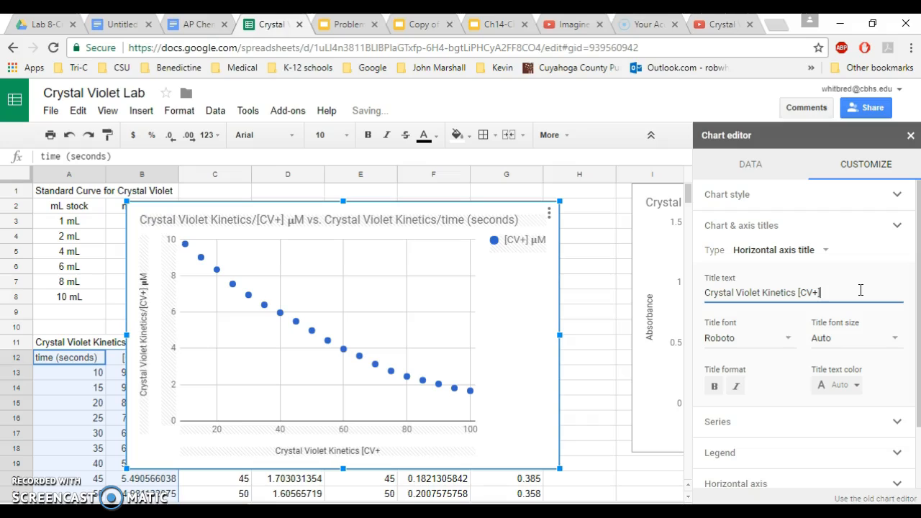
pyautogui.write('vs. tim')
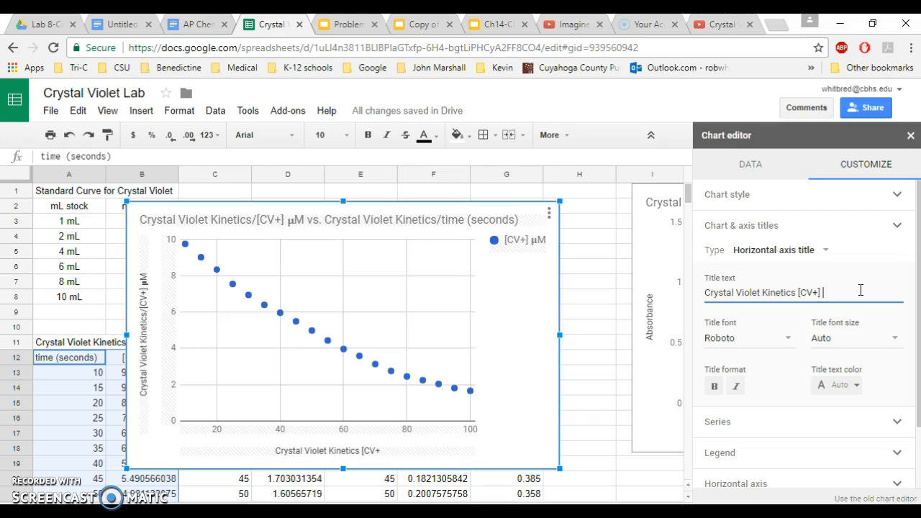
pyautogui.write('v')
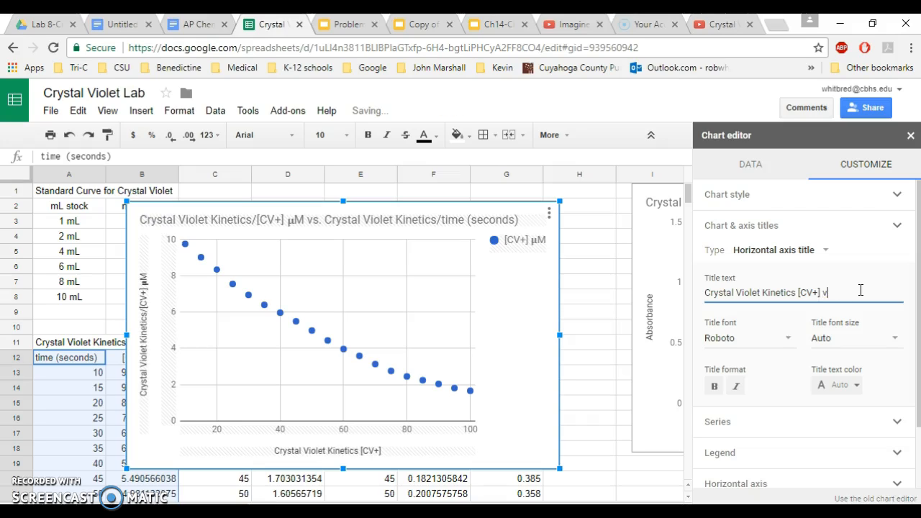
pyautogui.write('over time')
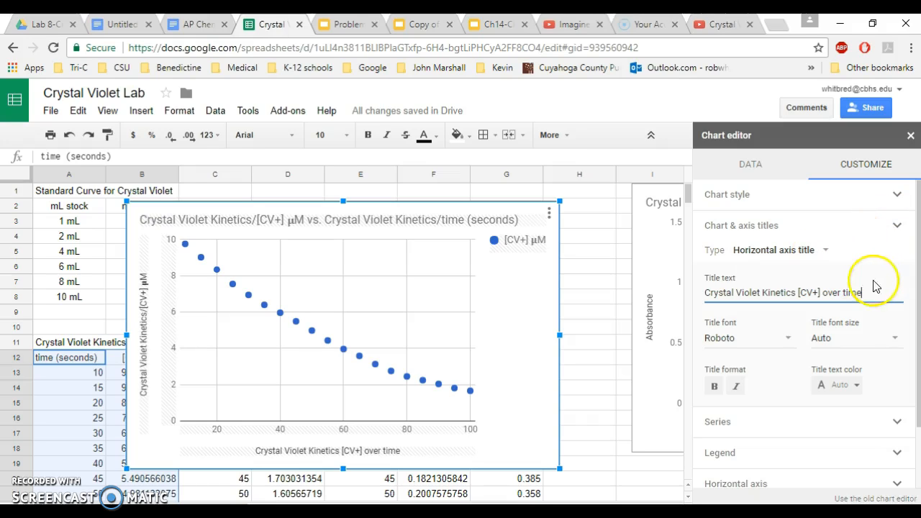
pyautogui.tripleClick(785, 292)
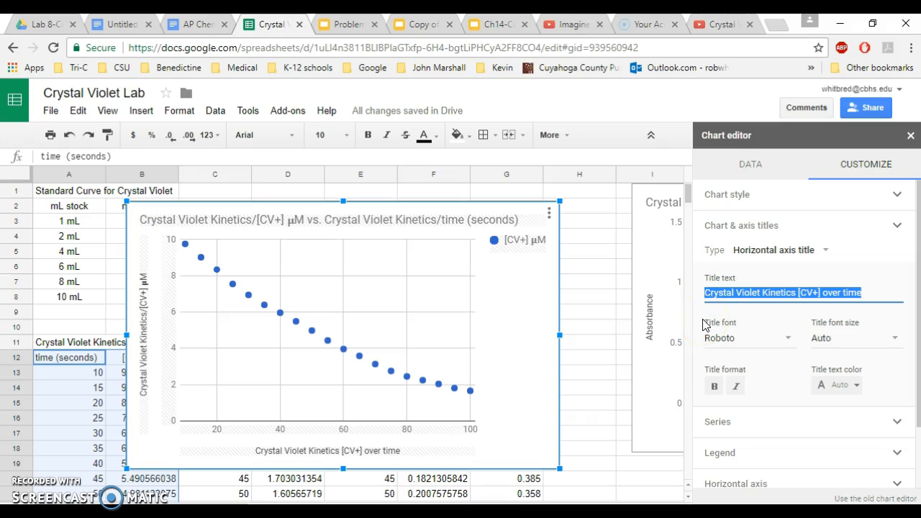
pyautogui.moveTo(774, 297)
pyautogui.write('time (seconds)')
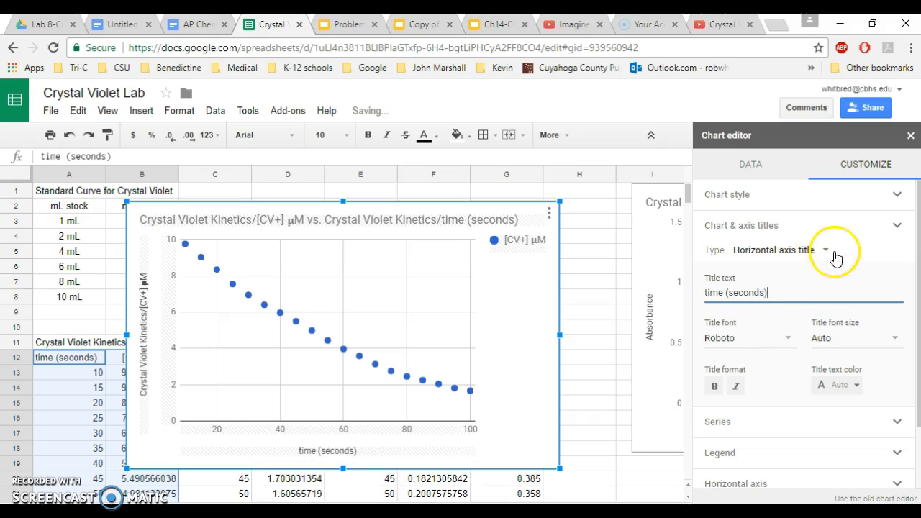
# Title the chart 'Crystal Violet Kinetics--[CV+] µM vs. time' and vertical axis '[CV+] µM'
pyautogui.click(825, 250)
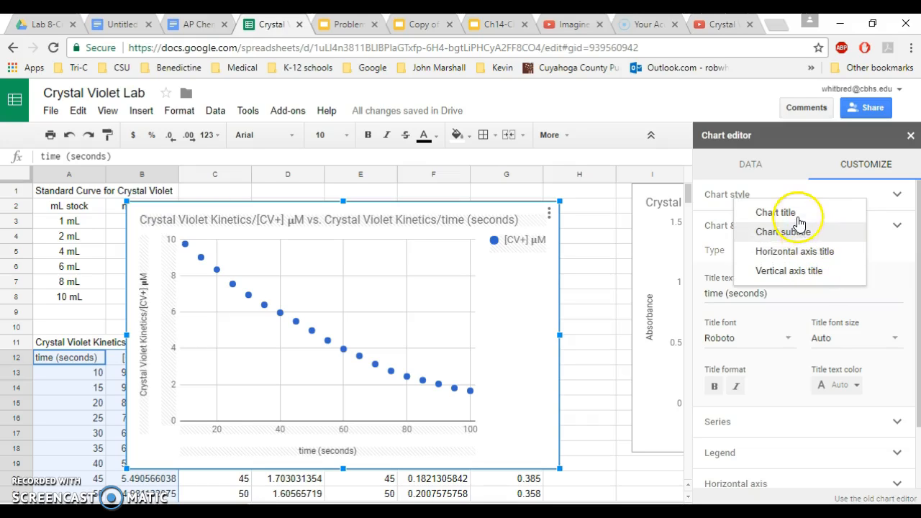
pyautogui.click(776, 211)
pyautogui.write('Crystal Violet Kinetics--[CV+] µM vs. time')
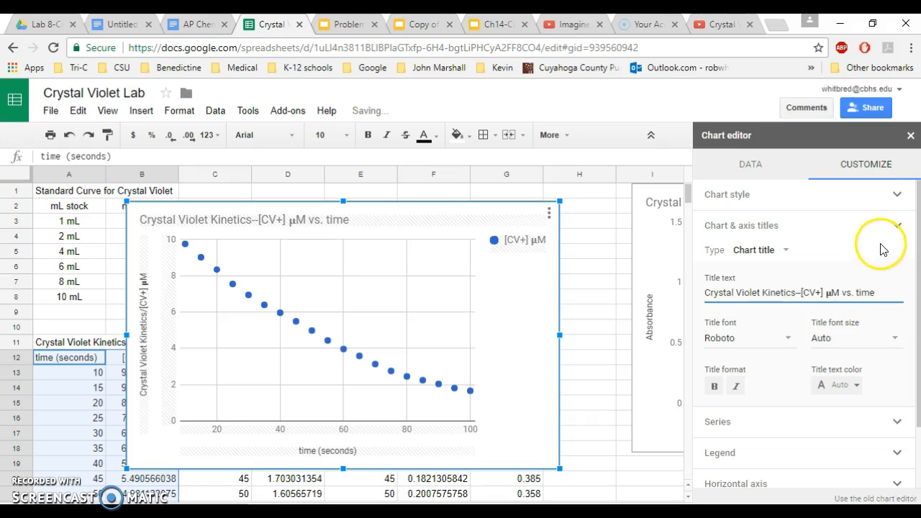
pyautogui.click(759, 250)
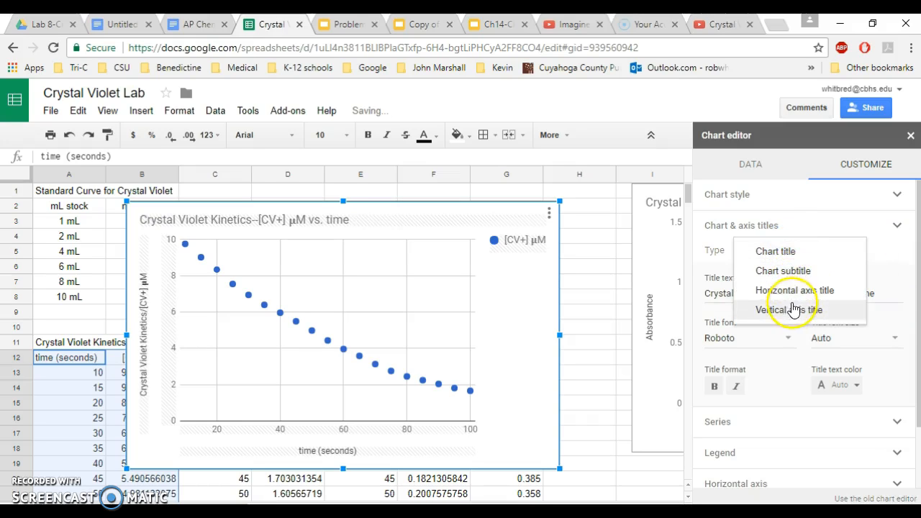
pyautogui.click(788, 310)
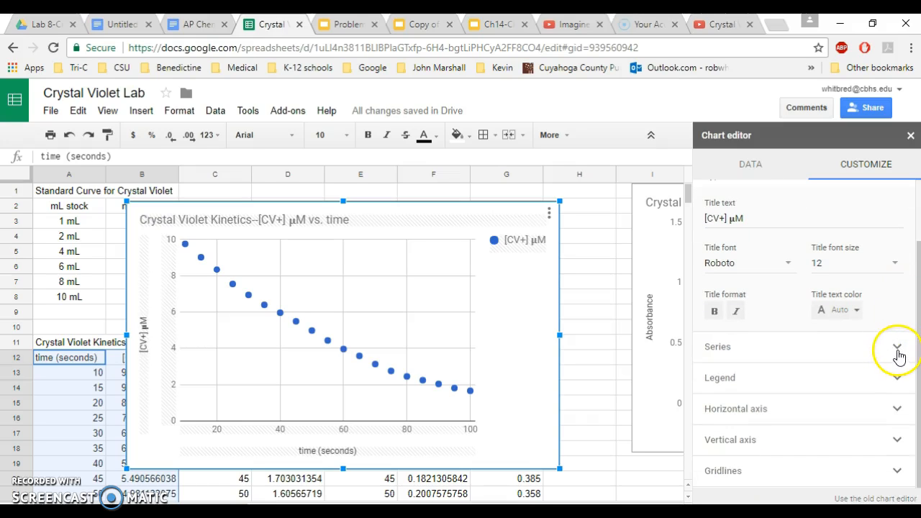
# Enable a series trendline, briefly try Exponential, then set it back to Linear
pyautogui.click(897, 346)
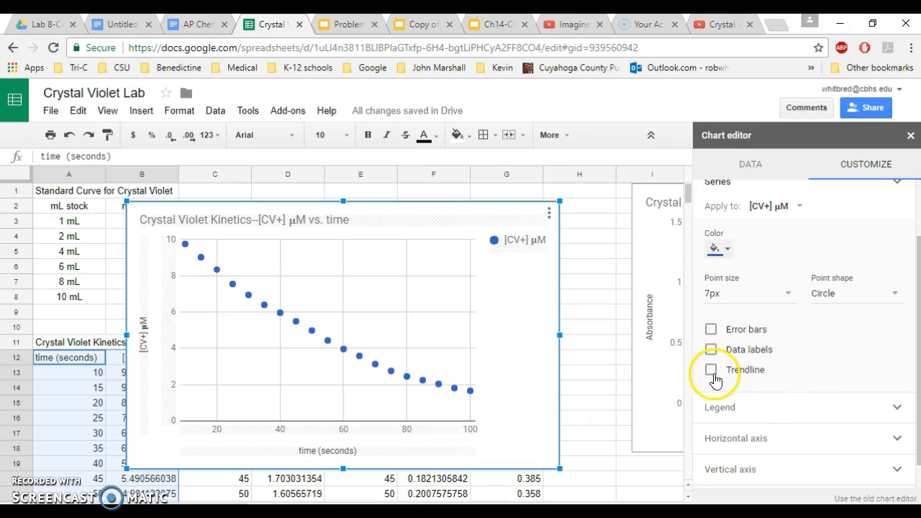
pyautogui.click(711, 369)
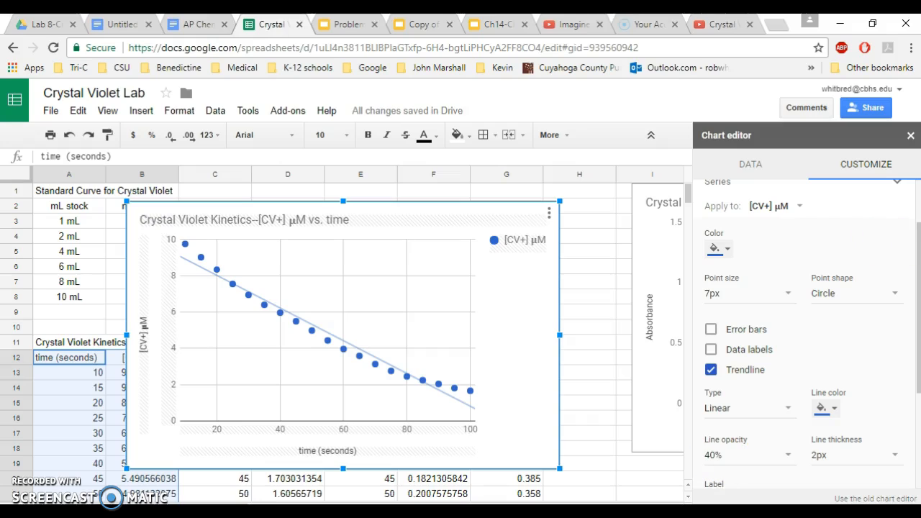
pyautogui.moveTo(917, 243)
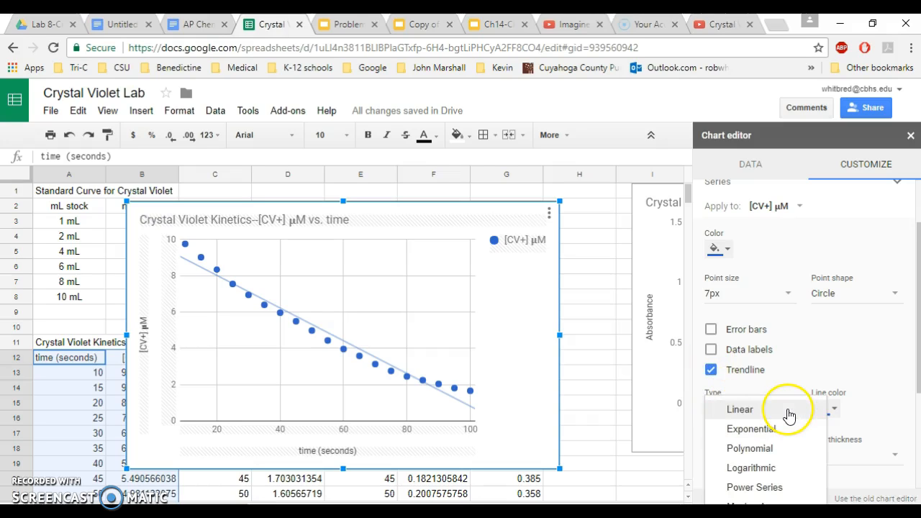
pyautogui.click(751, 429)
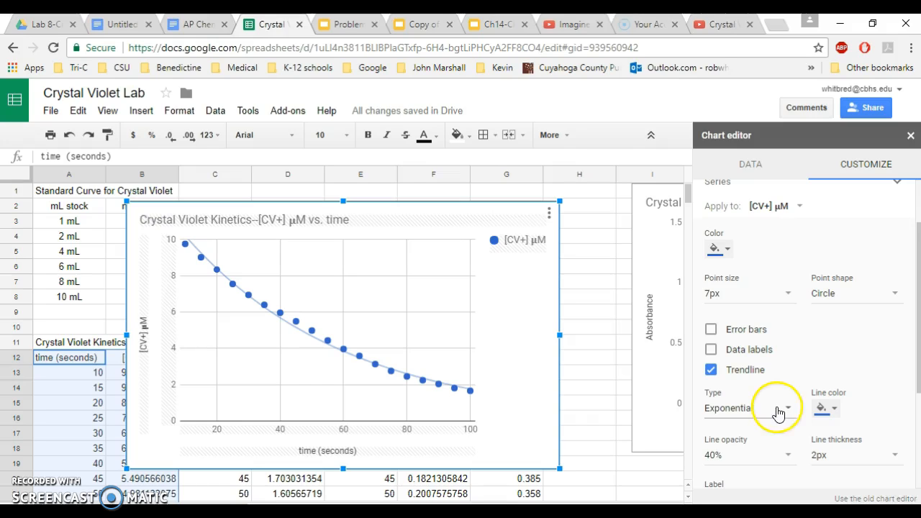
pyautogui.click(750, 408)
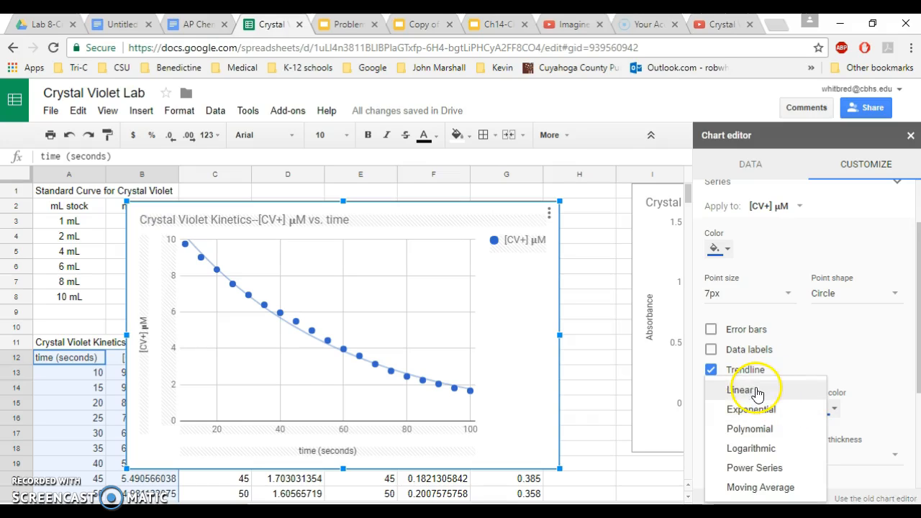
pyautogui.click(742, 390)
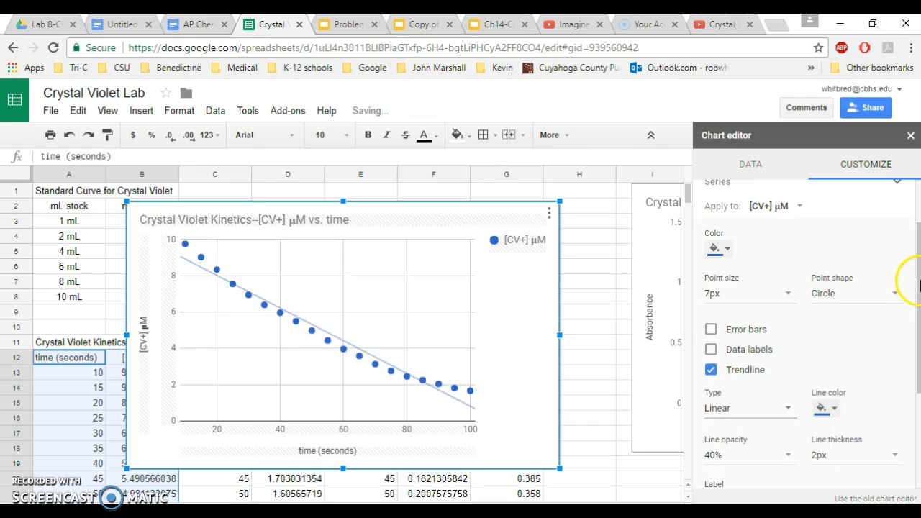
pyautogui.scroll(-3)
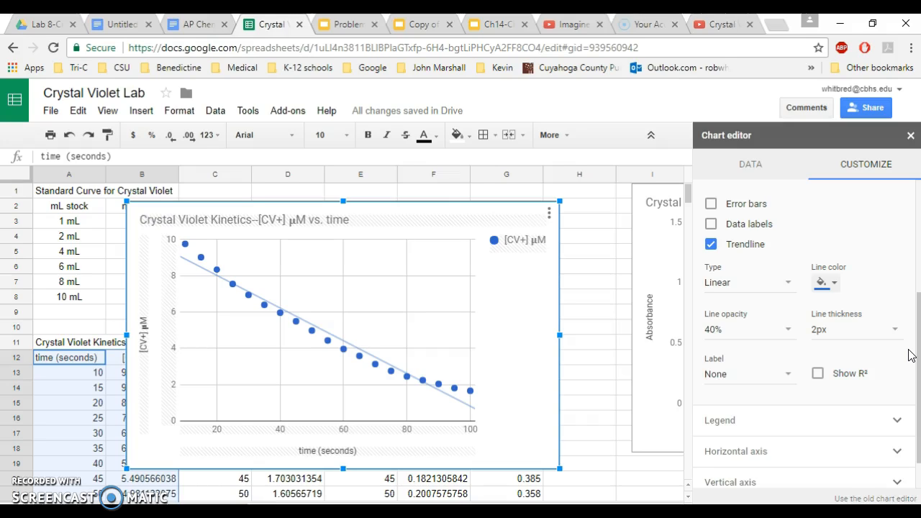
pyautogui.moveTo(818, 373)
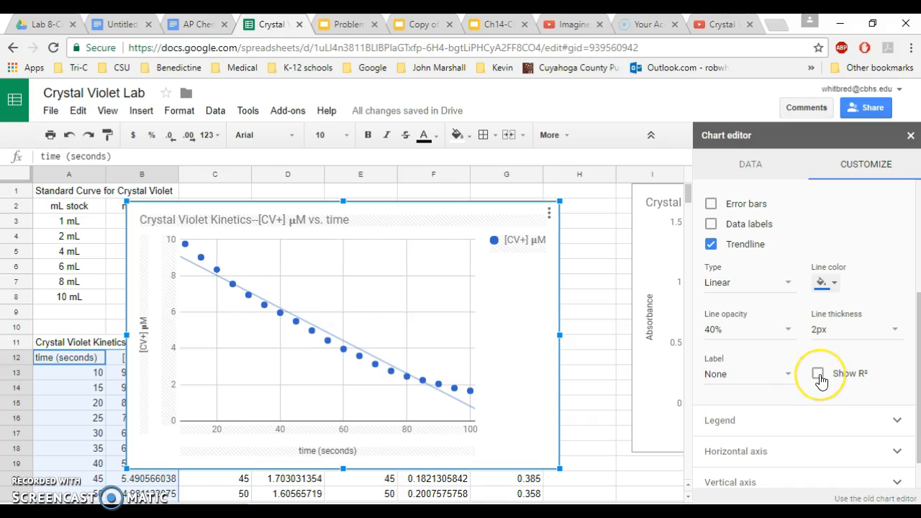
# Show R² and label the trendline with its equation (-0.09x + 9.824, r² = 0.971)
pyautogui.click(819, 373)
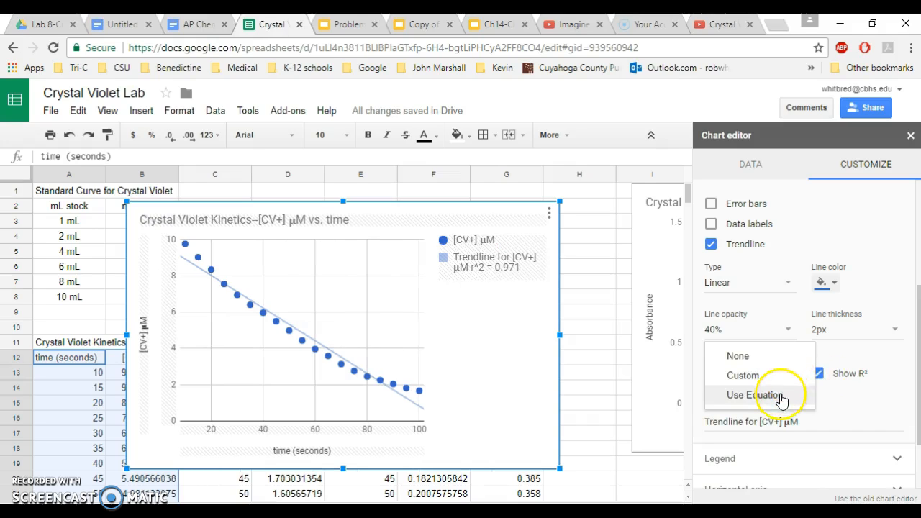
pyautogui.click(755, 395)
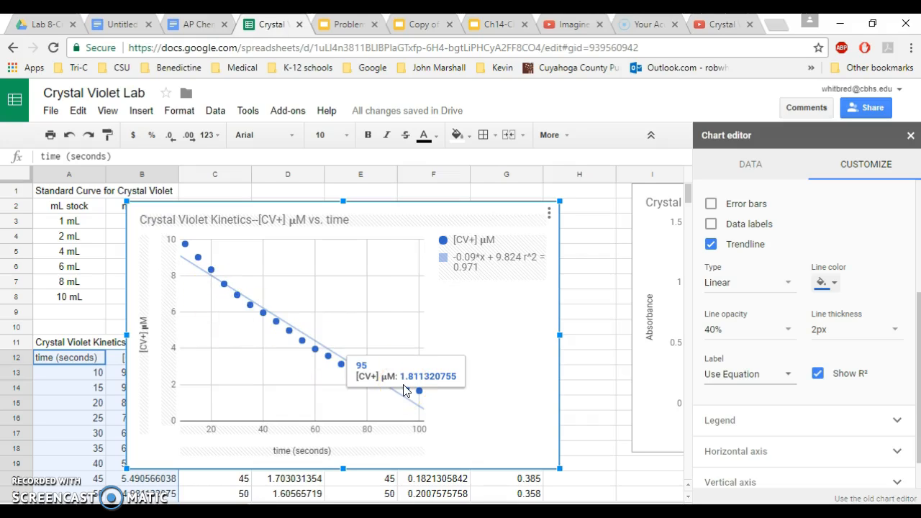
pyautogui.moveTo(480, 401)
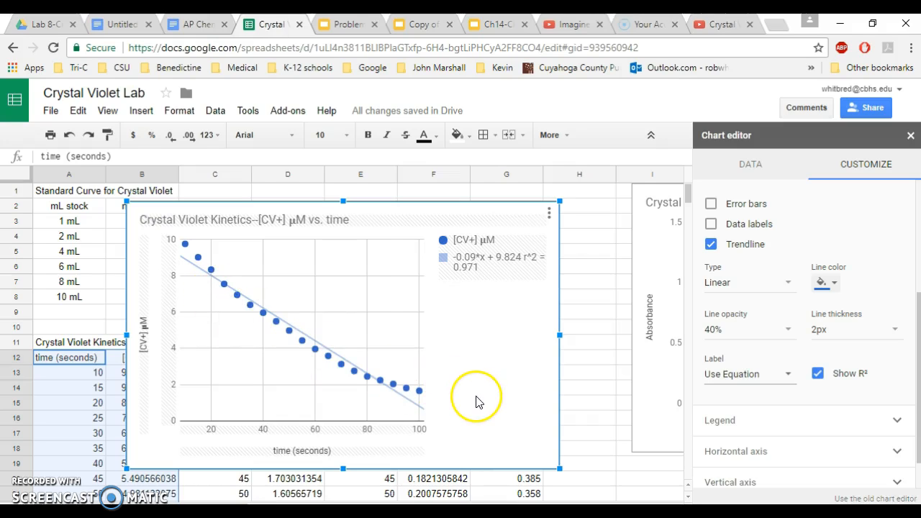
pyautogui.moveTo(530, 270)
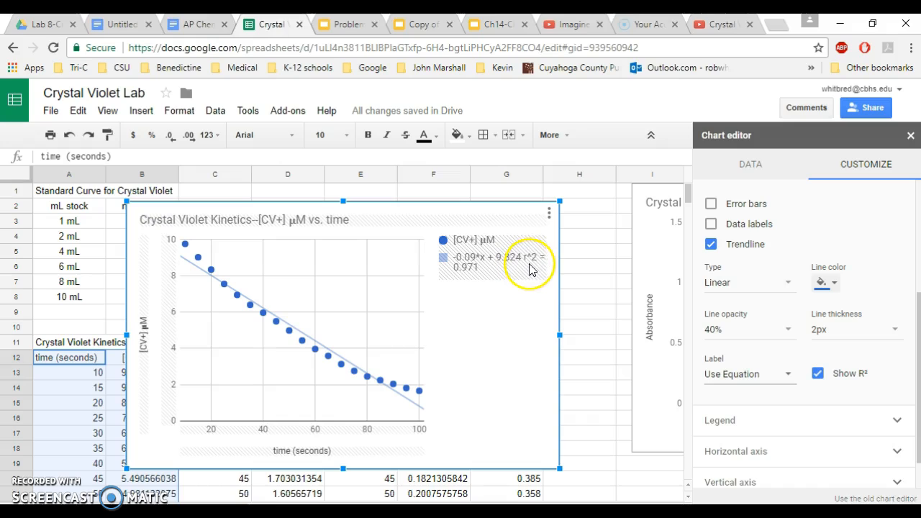
pyautogui.moveTo(464, 278)
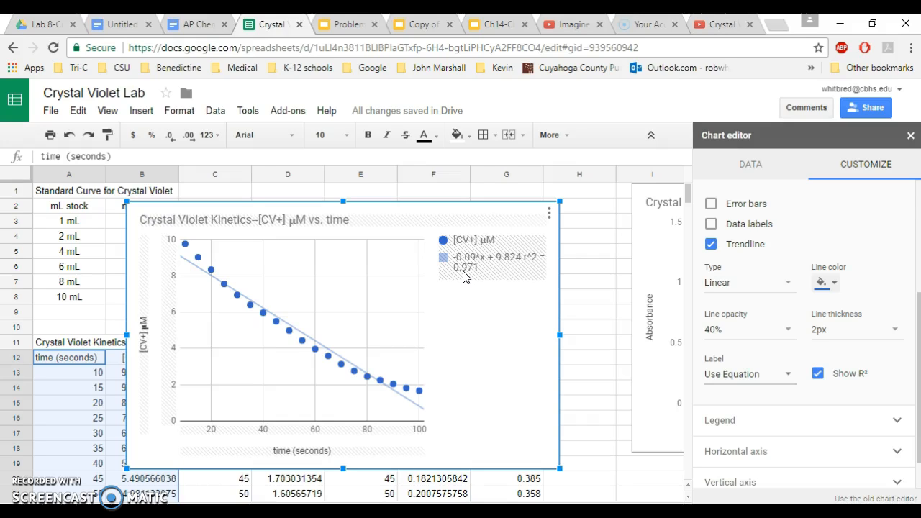
pyautogui.moveTo(471, 275)
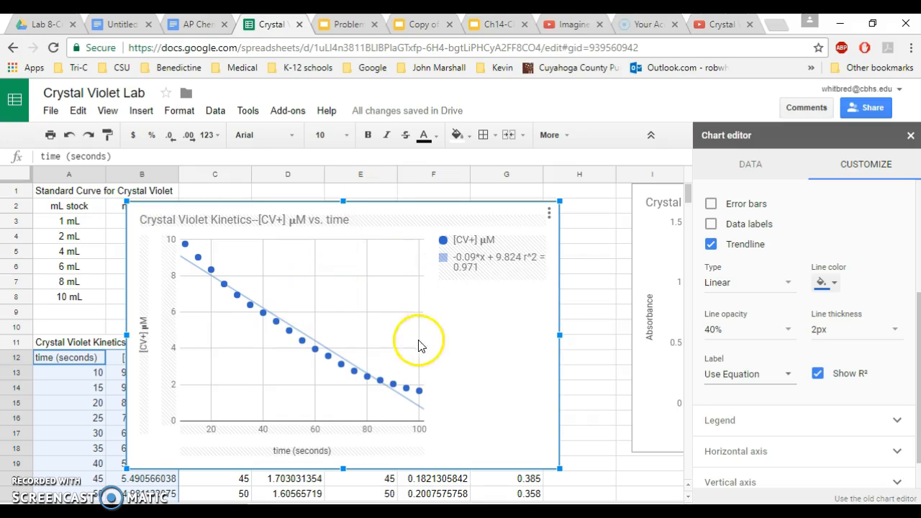
pyautogui.moveTo(407, 348)
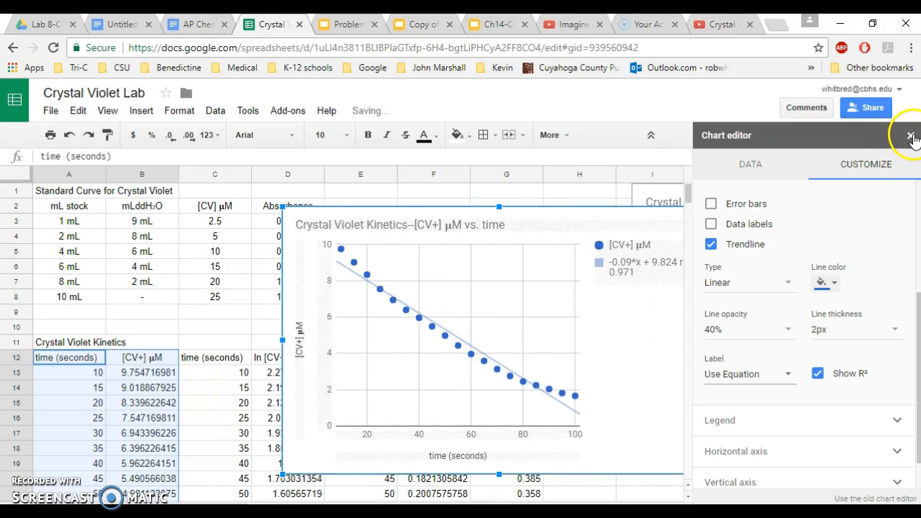
# Close the Chart editor panel to return to the sheet
pyautogui.click(912, 135)
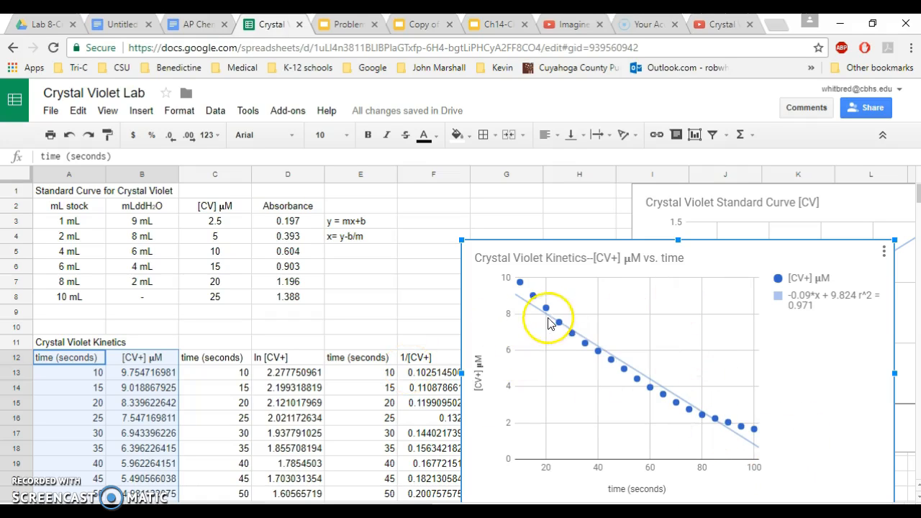
pyautogui.moveTo(801, 332)
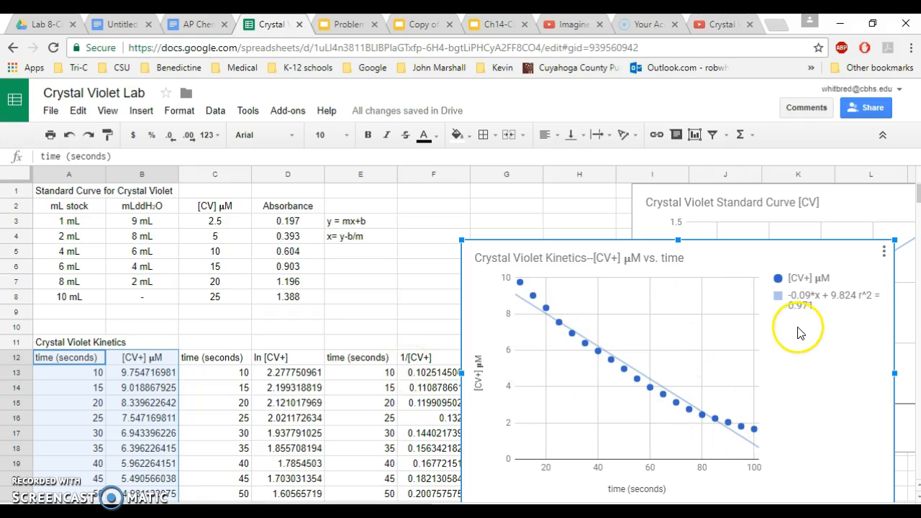
pyautogui.moveTo(854, 332)
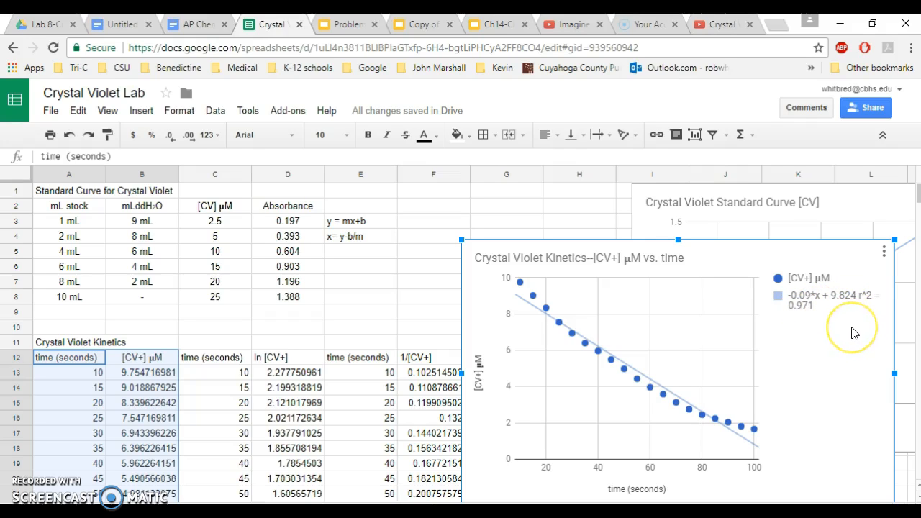
pyautogui.moveTo(546, 354)
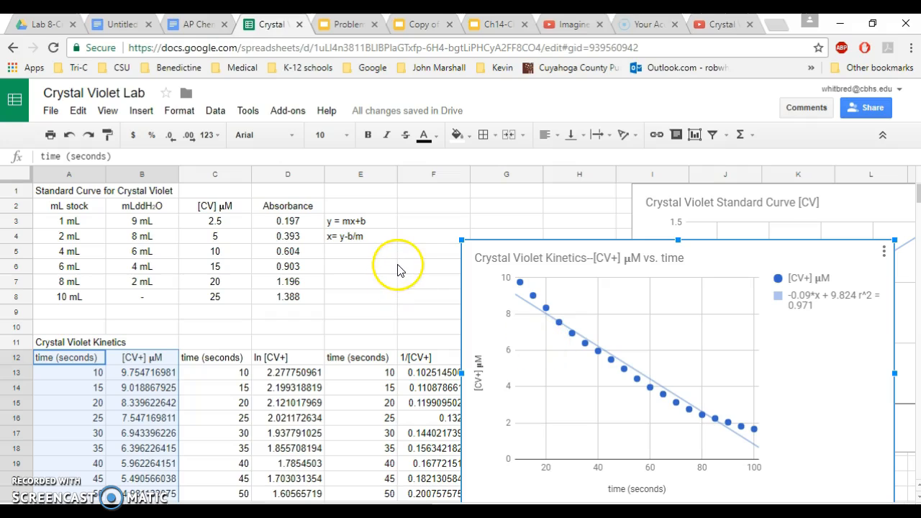
pyautogui.moveTo(481, 353)
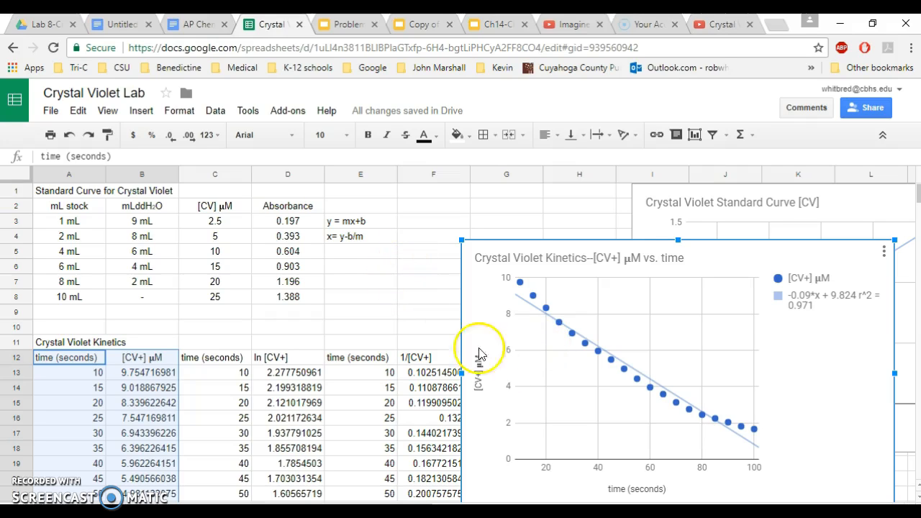
pyautogui.moveTo(675, 371)
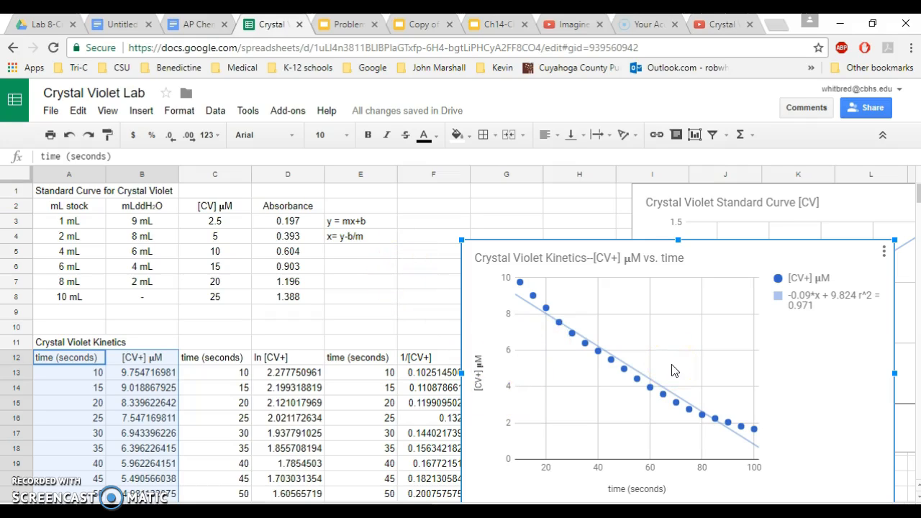
pyautogui.moveTo(205, 23)
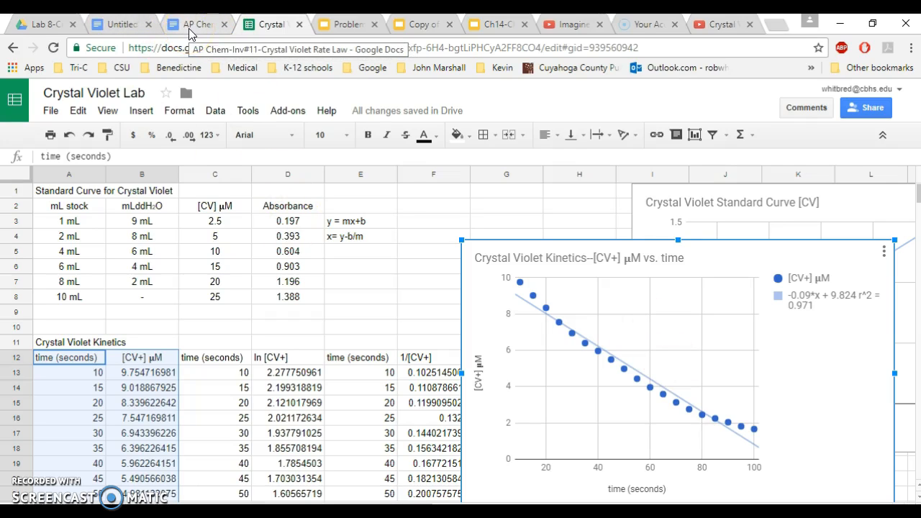
# In the untitled Doc, insert the Crystal Violet Kinetics chart from the Crystal Violet Lab sheet
pyautogui.click(119, 24)
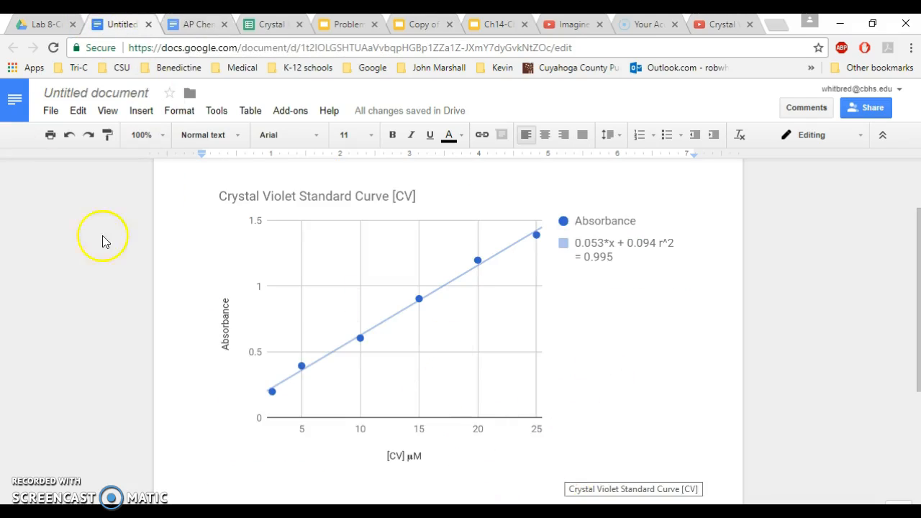
pyautogui.click(141, 110)
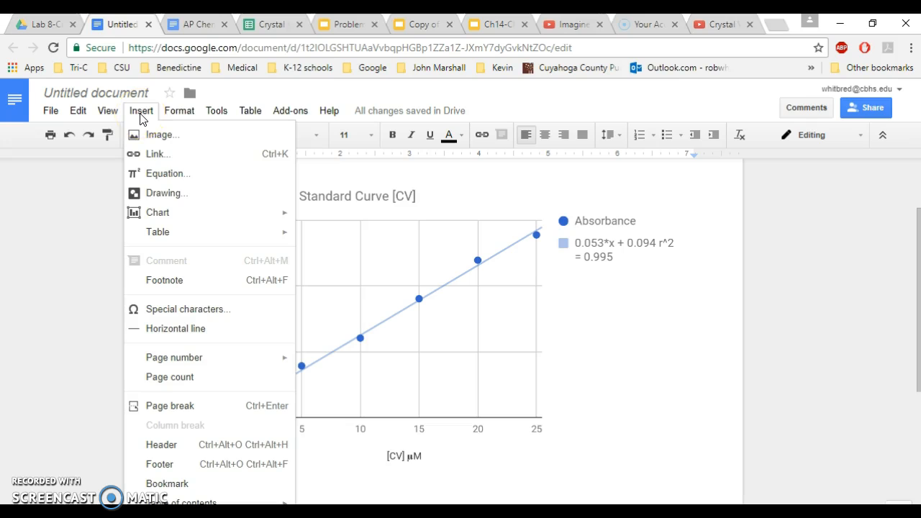
pyautogui.moveTo(157, 212)
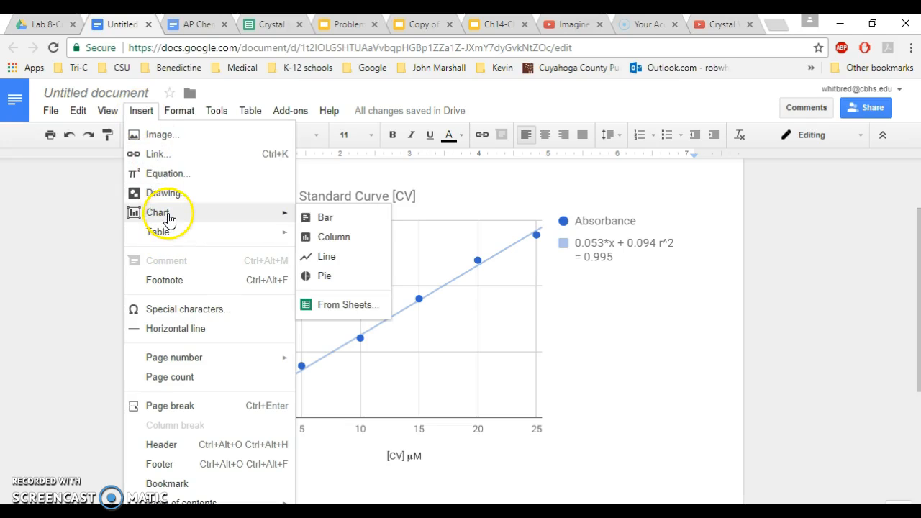
pyautogui.click(344, 304)
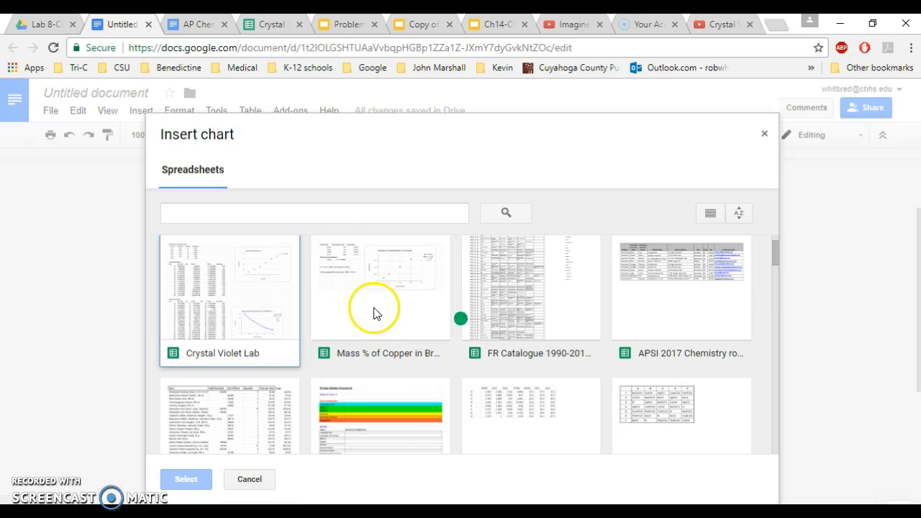
pyautogui.click(186, 479)
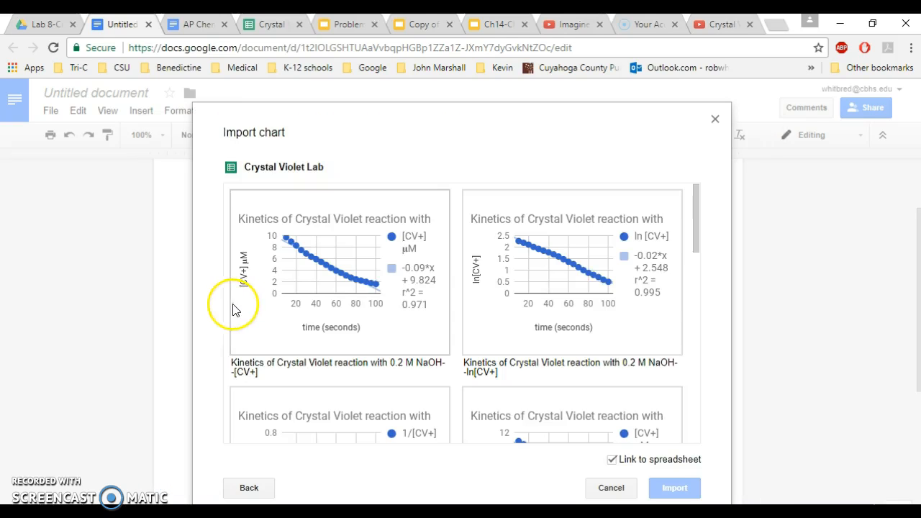
pyautogui.scroll(-3)
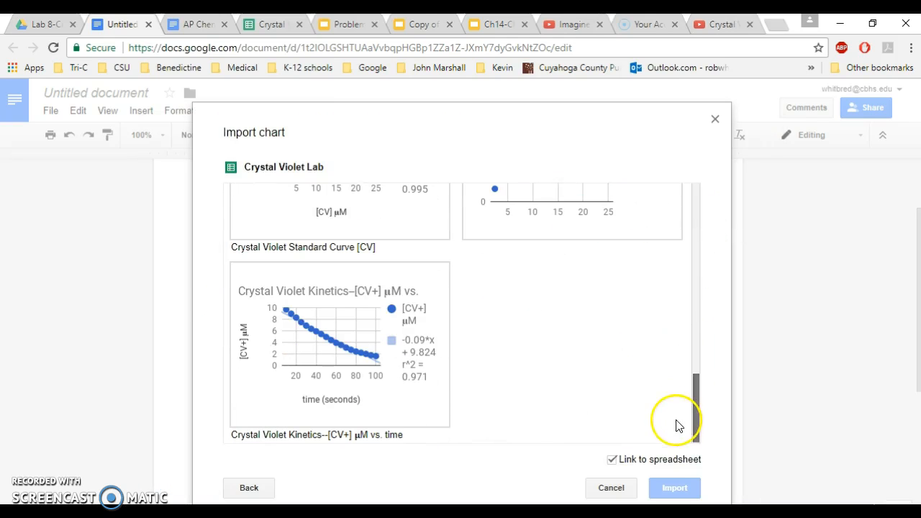
pyautogui.moveTo(369, 340)
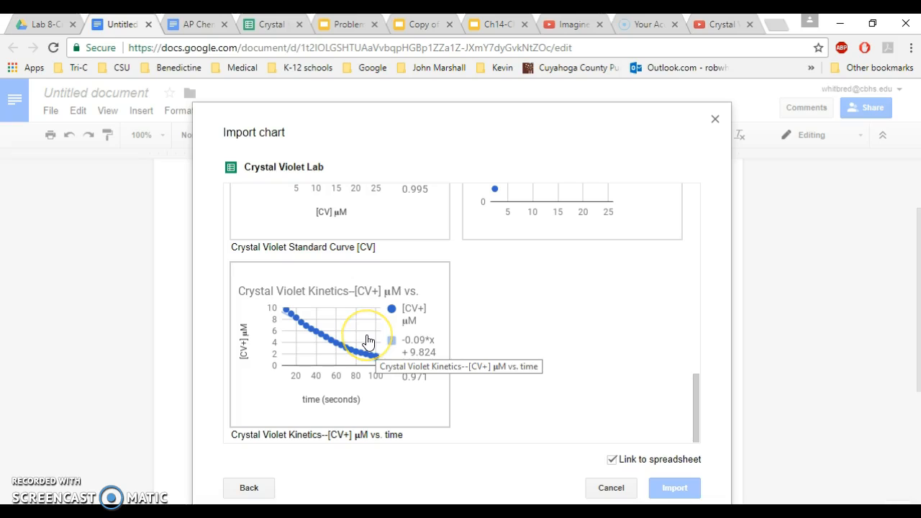
pyautogui.click(674, 488)
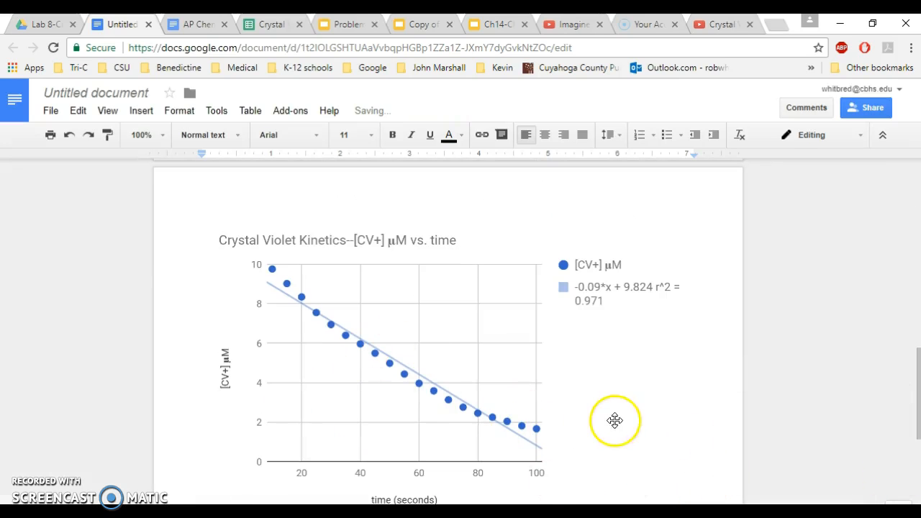
pyautogui.moveTo(414, 433)
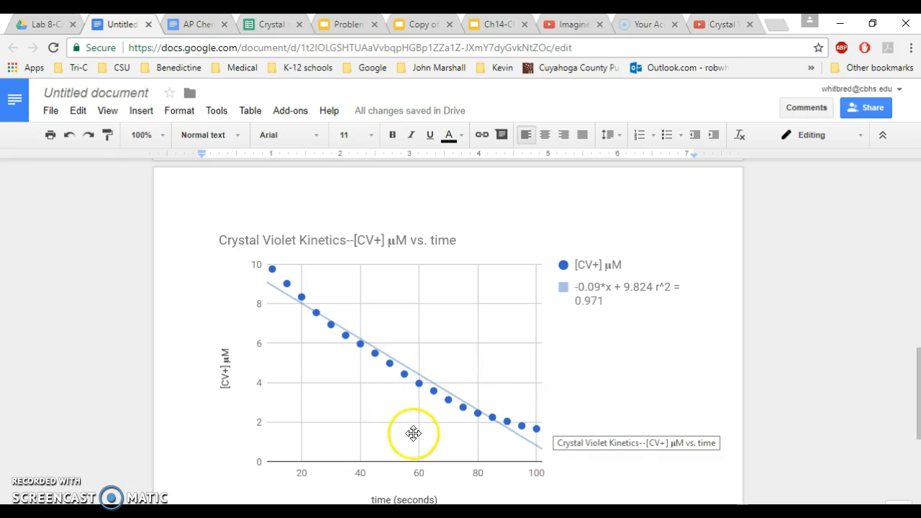
pyautogui.moveTo(436, 182)
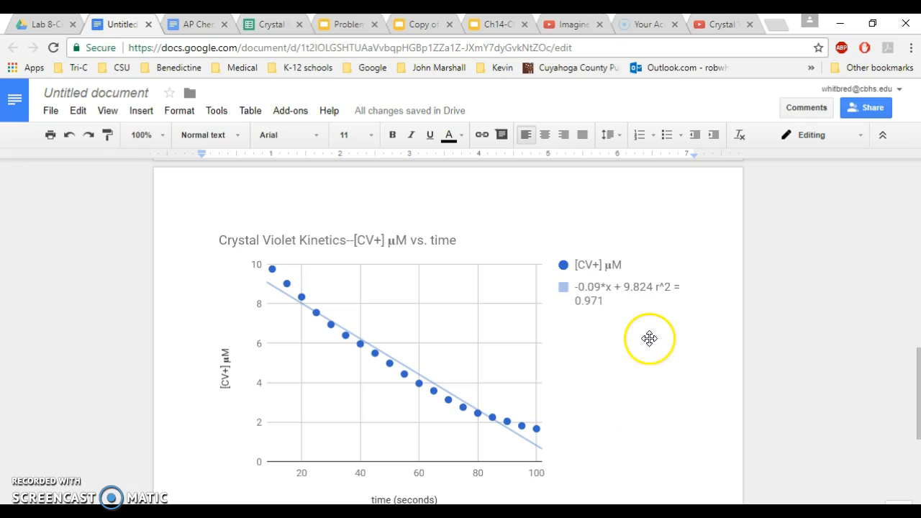
pyautogui.moveTo(649, 339)
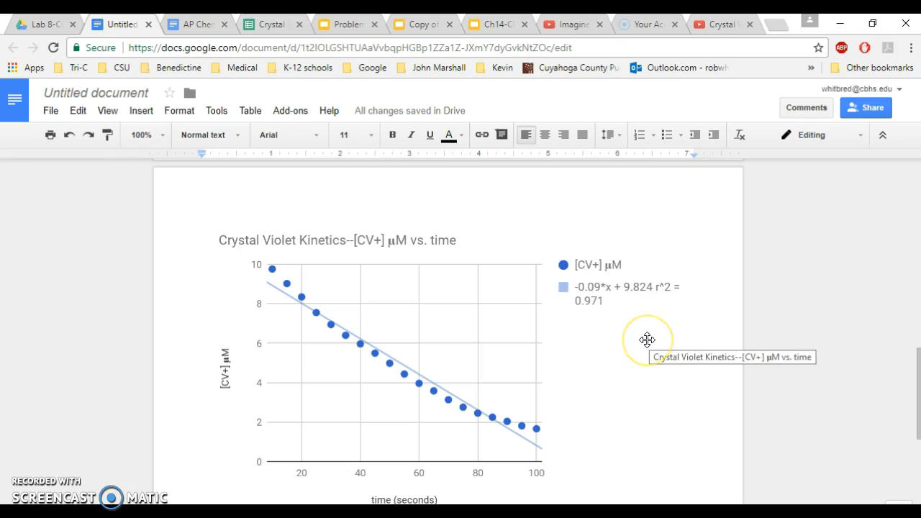
pyautogui.moveTo(640, 342)
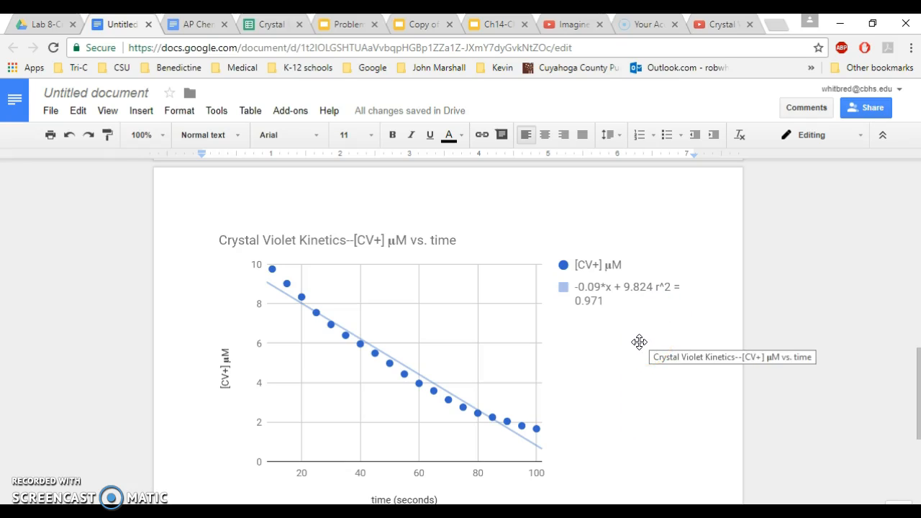